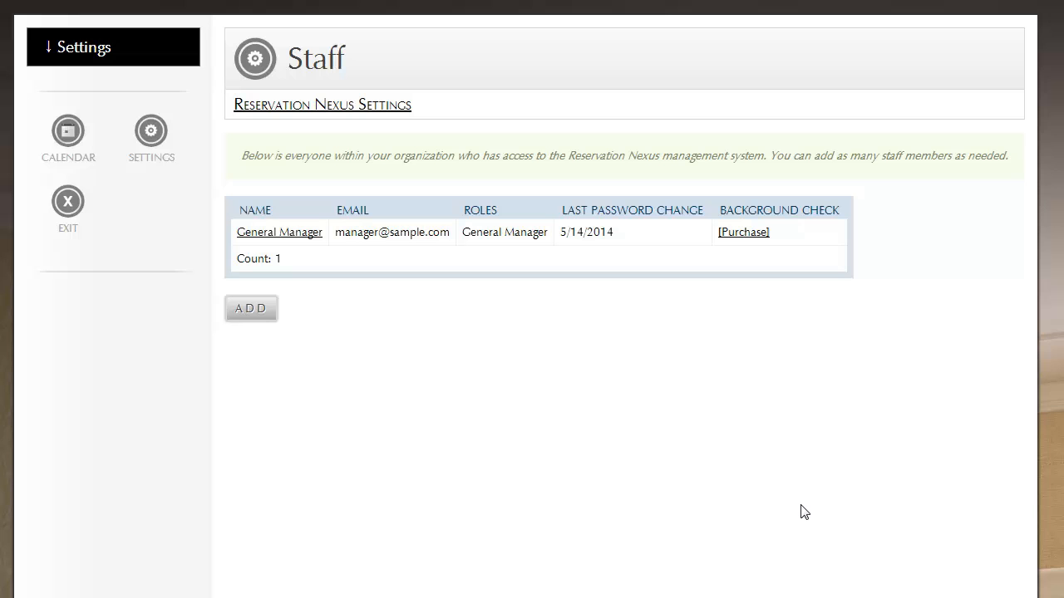
pyautogui.moveTo(683, 462)
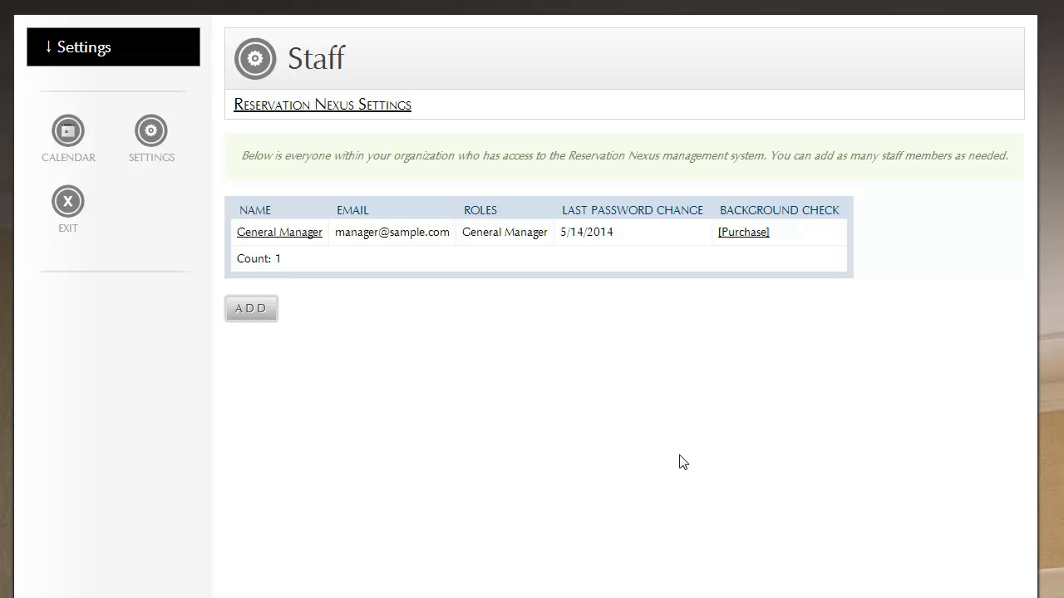
pyautogui.moveTo(489, 442)
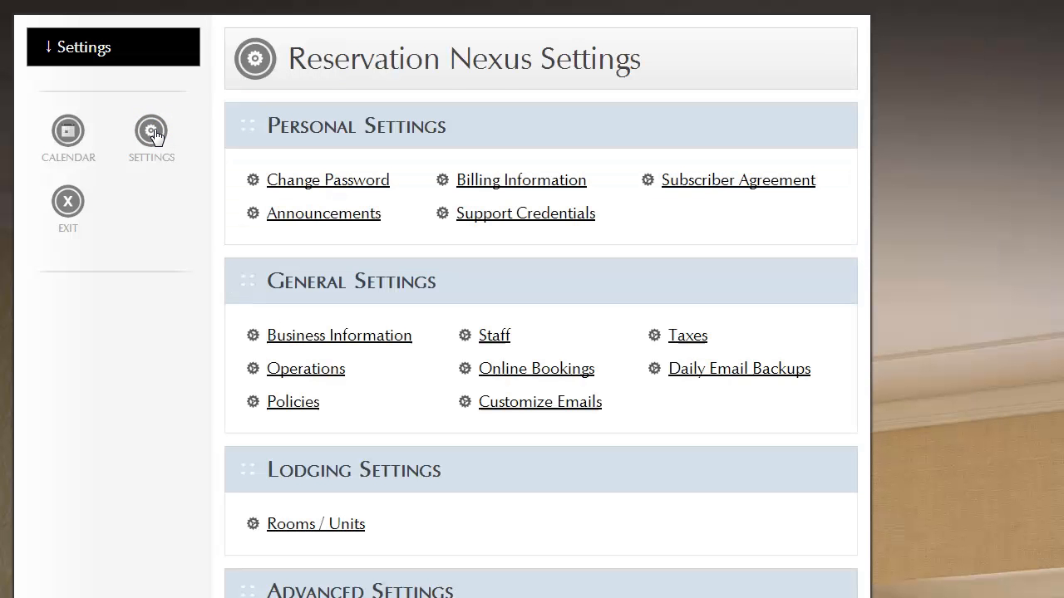
pyautogui.moveTo(492, 347)
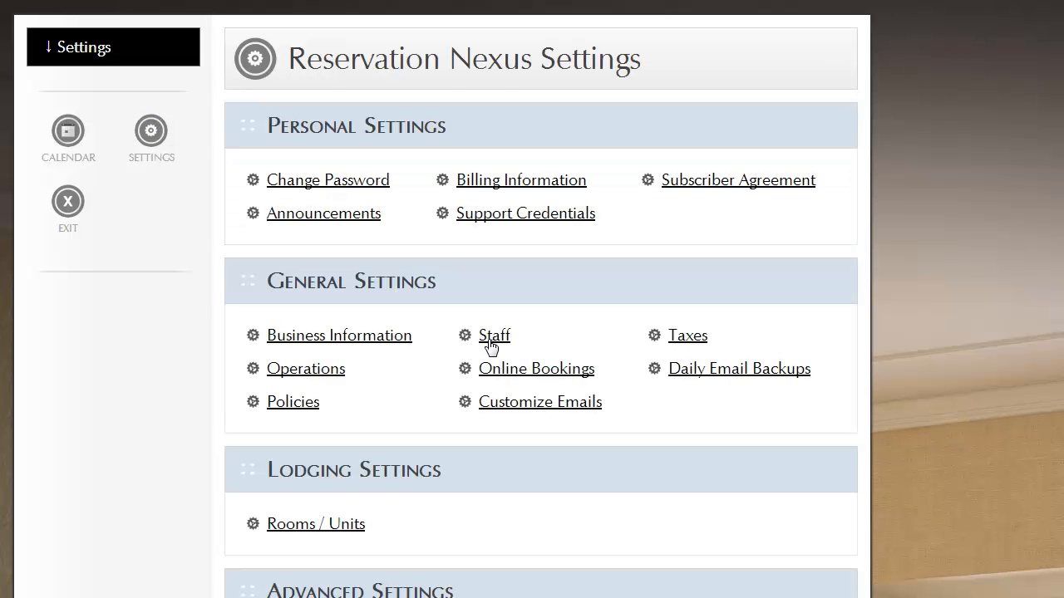
pyautogui.click(494, 335)
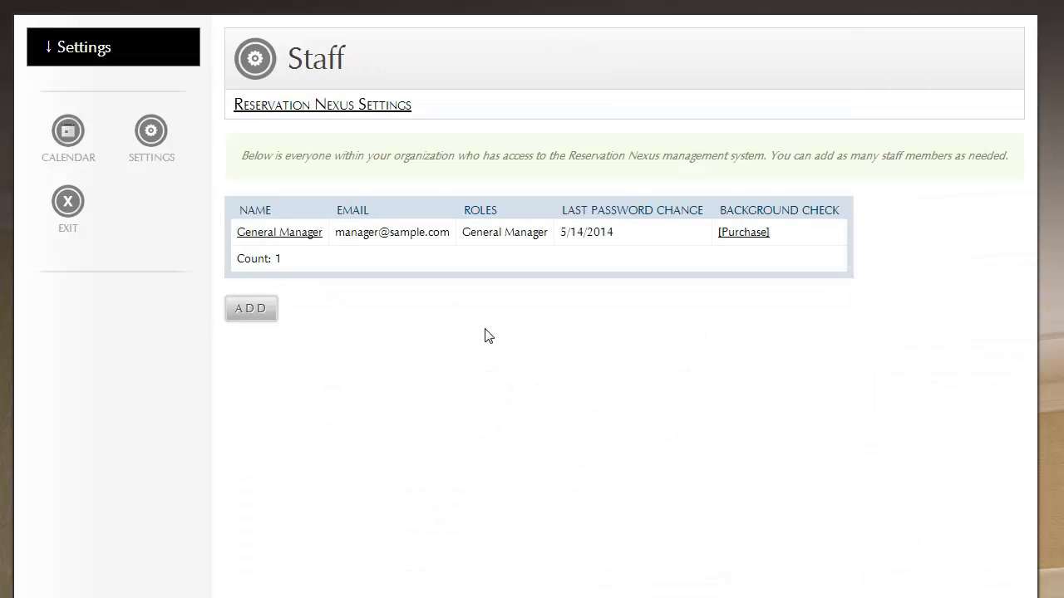
pyautogui.moveTo(220, 214)
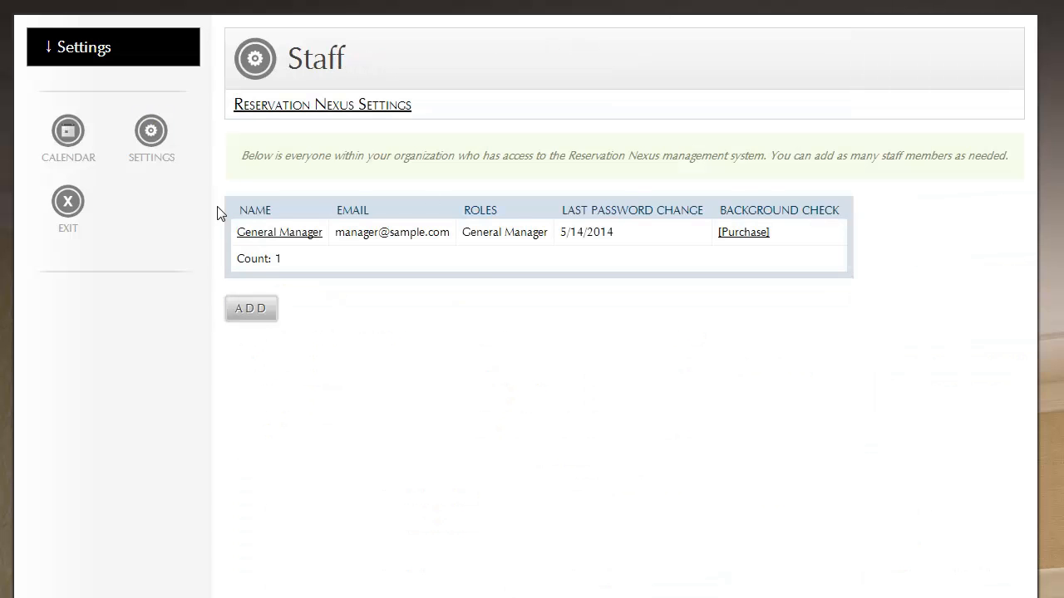
pyautogui.moveTo(374, 197)
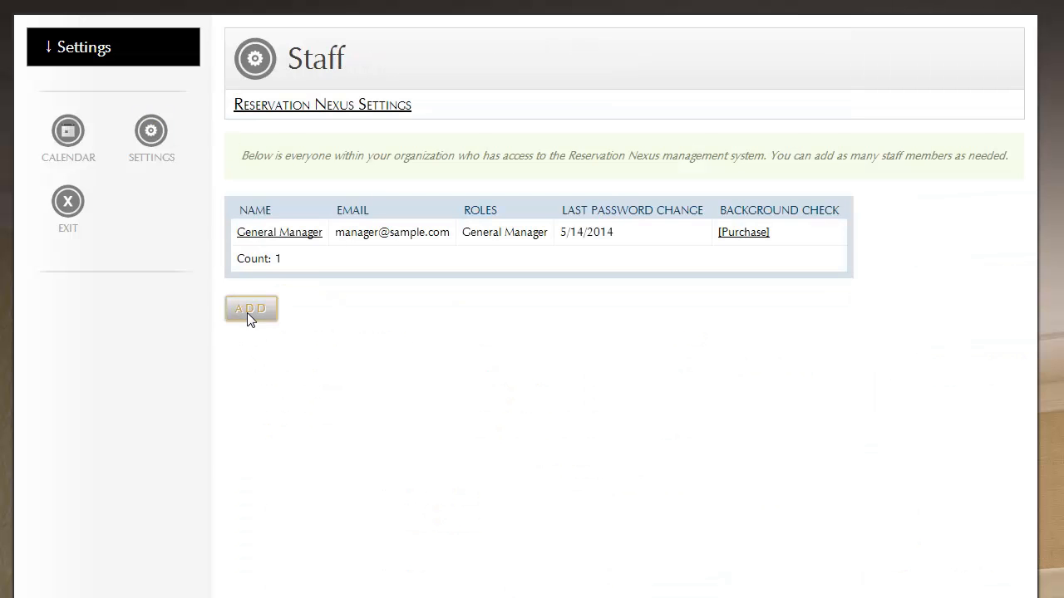
pyautogui.click(251, 309)
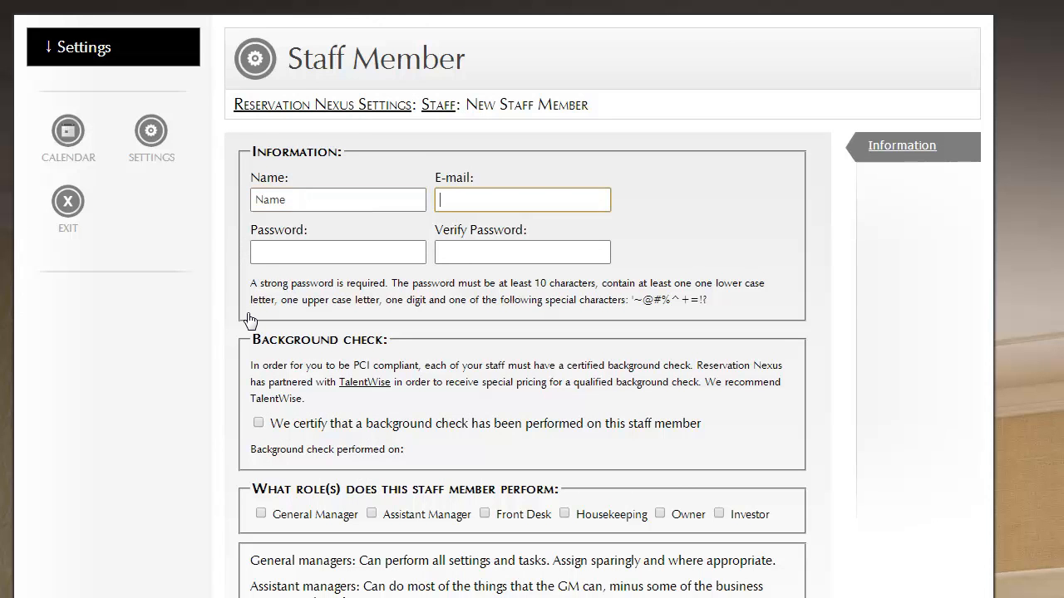
pyautogui.write('n')
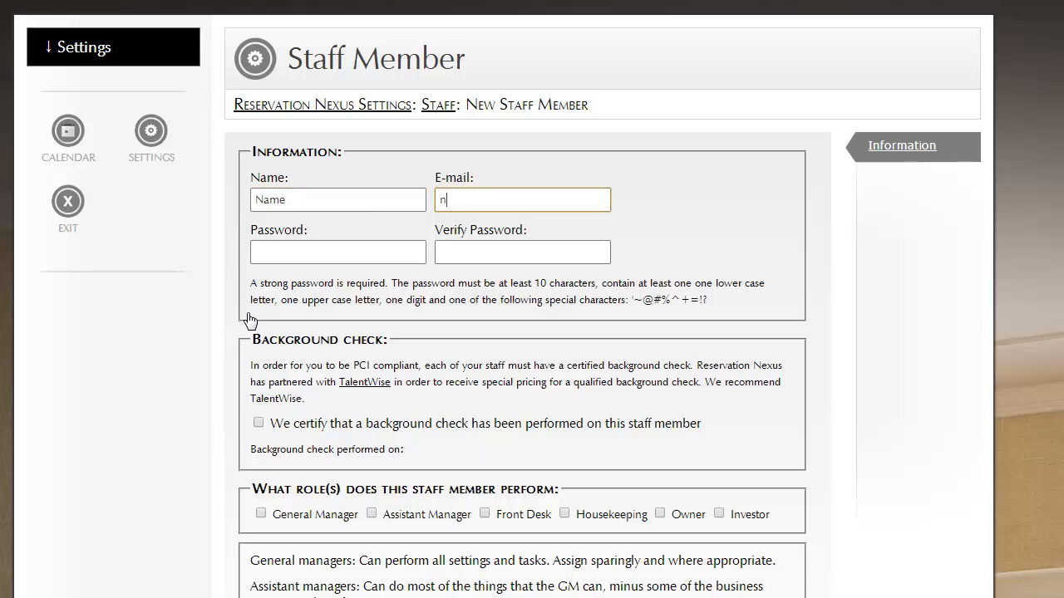
pyautogui.write('emails@sample')
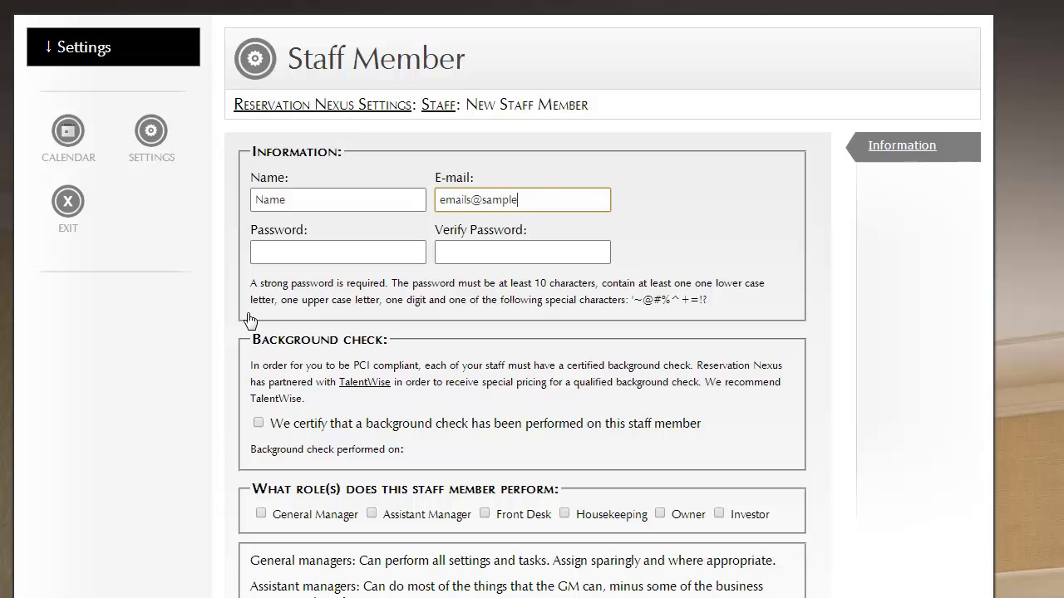
pyautogui.click(338, 252)
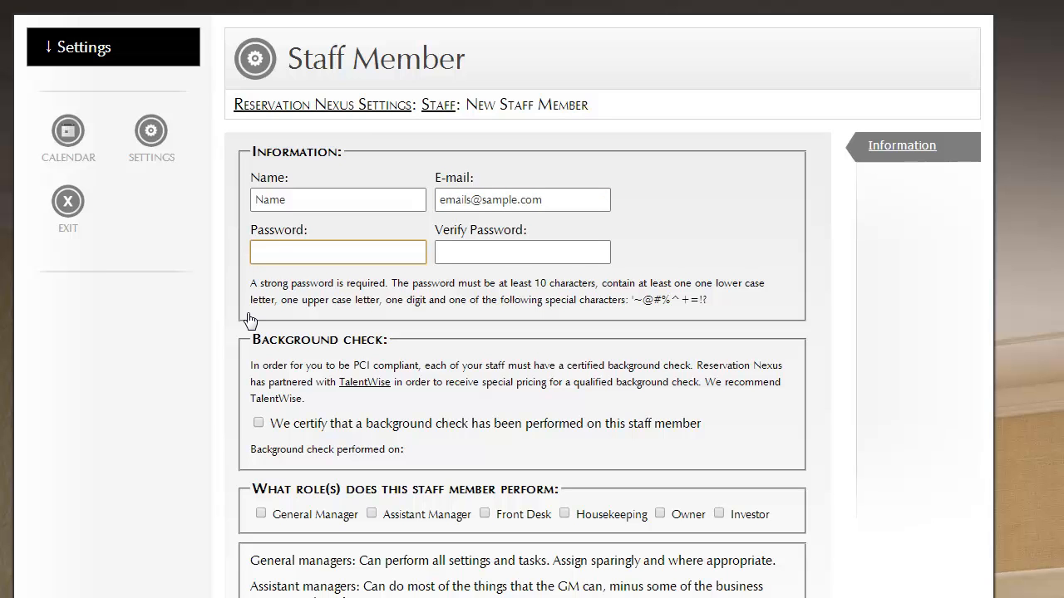
# Step: Enter the same password in both Password and Verify Password
pyautogui.click(338, 251)
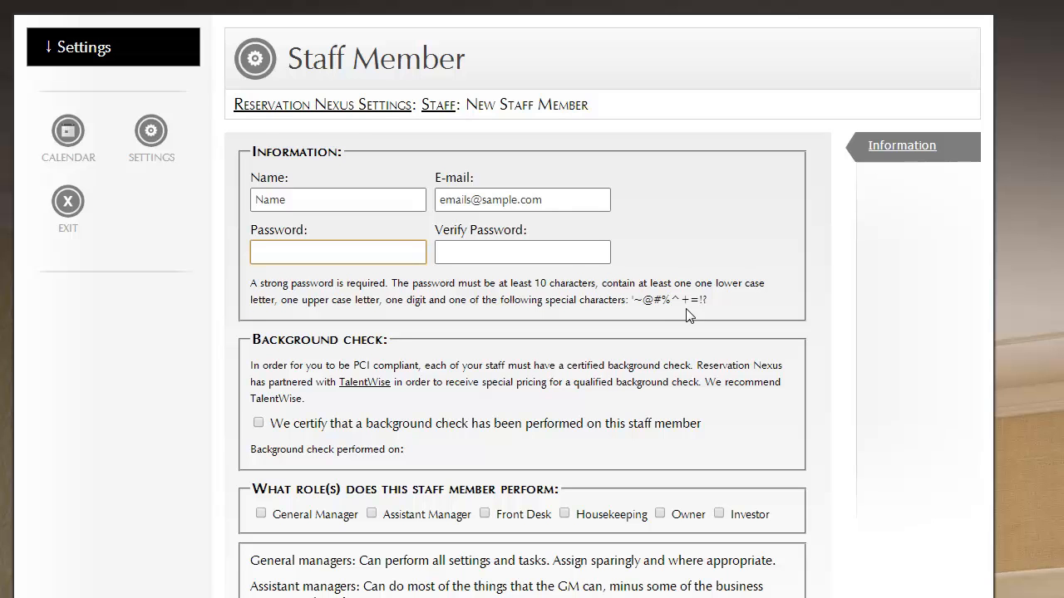
pyautogui.moveTo(629, 299); pyautogui.dragTo(705, 299)
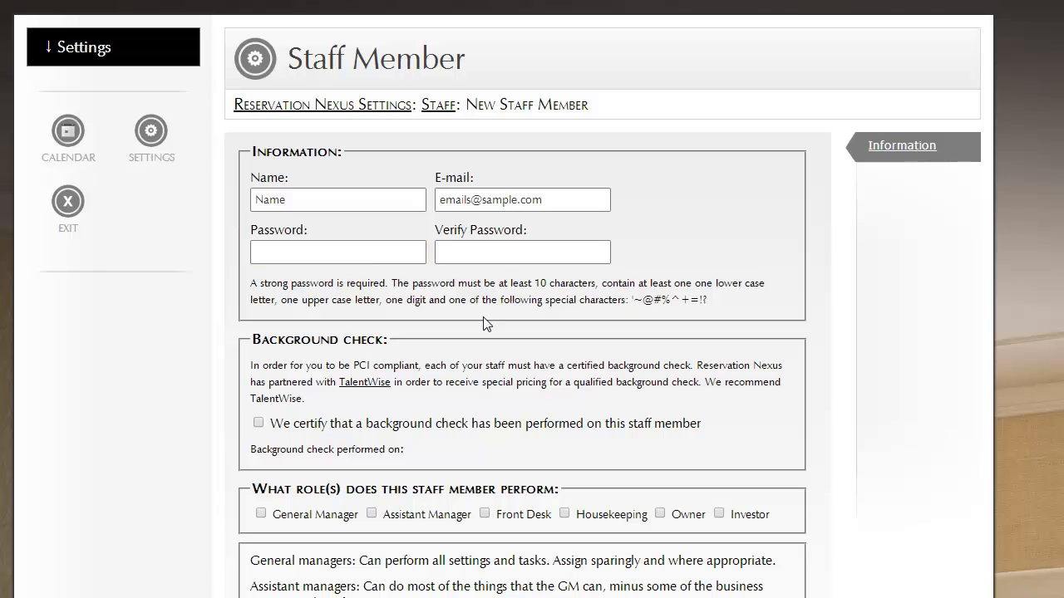
pyautogui.write('•')
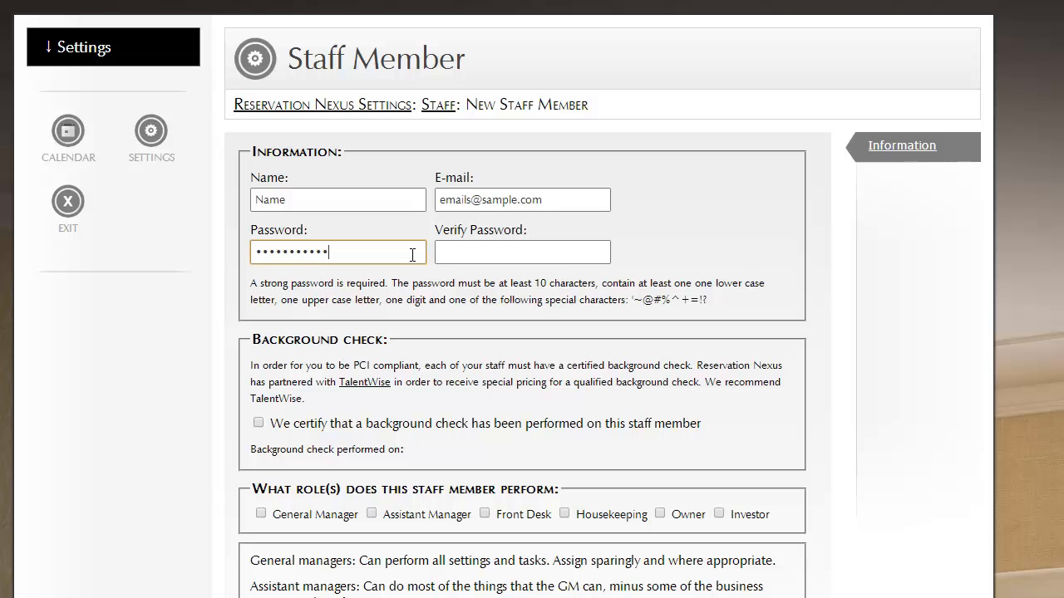
pyautogui.write('••••')
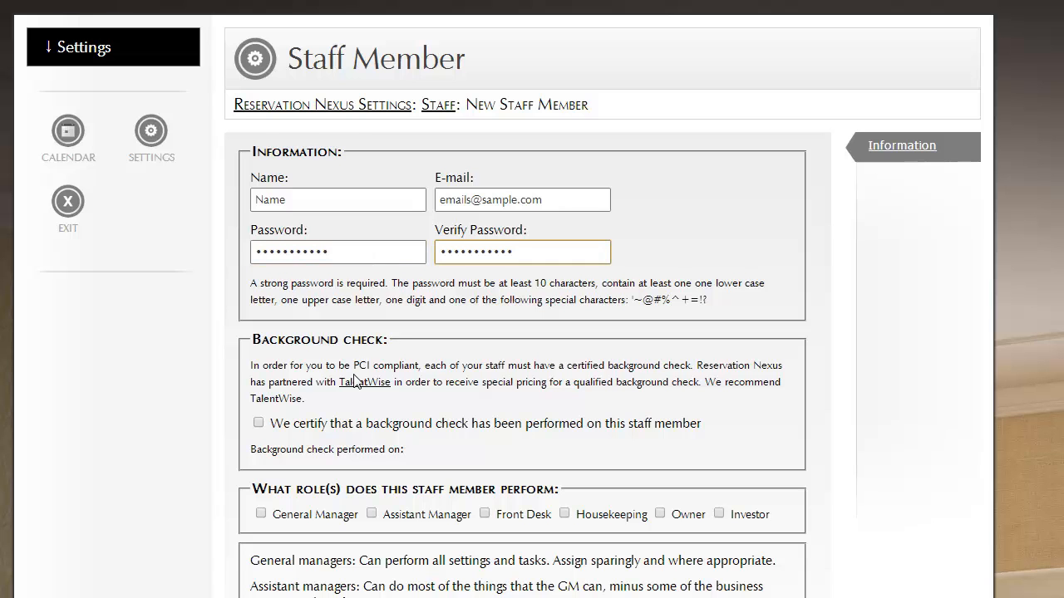
pyautogui.scroll(-3)
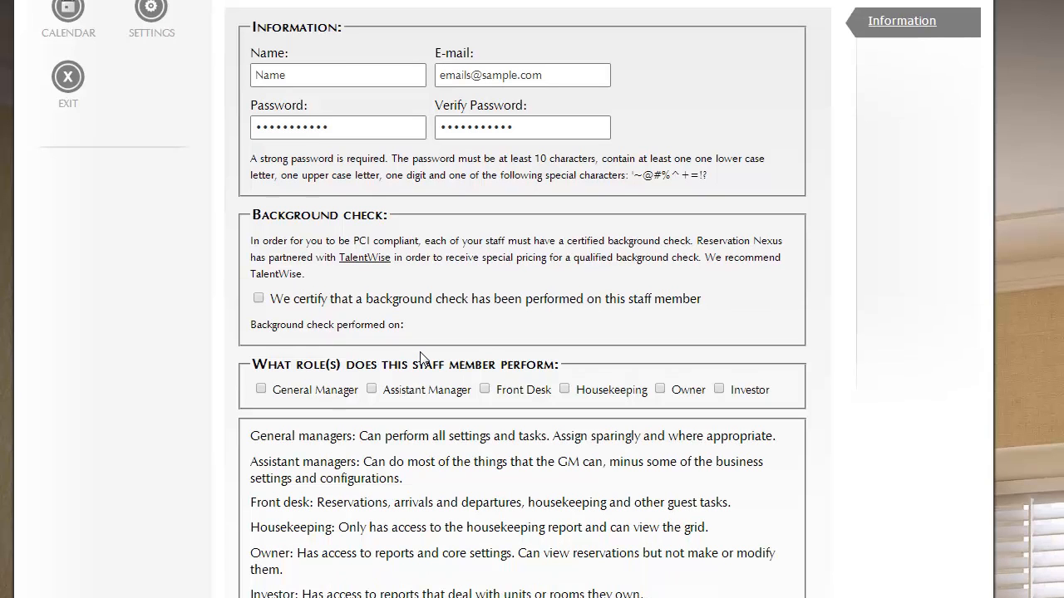
pyautogui.moveTo(361, 291)
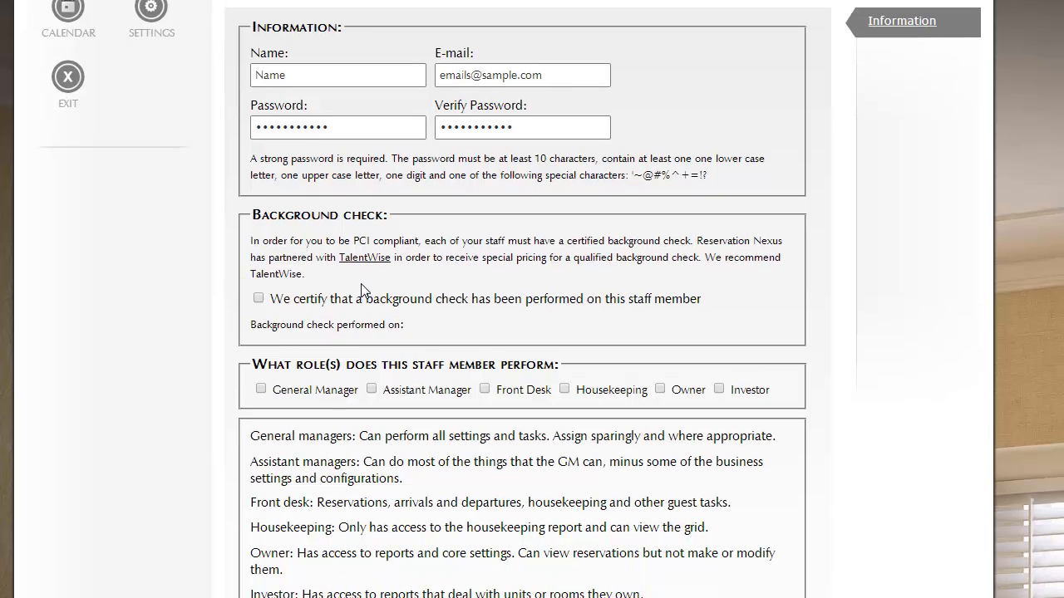
pyautogui.click(364, 256)
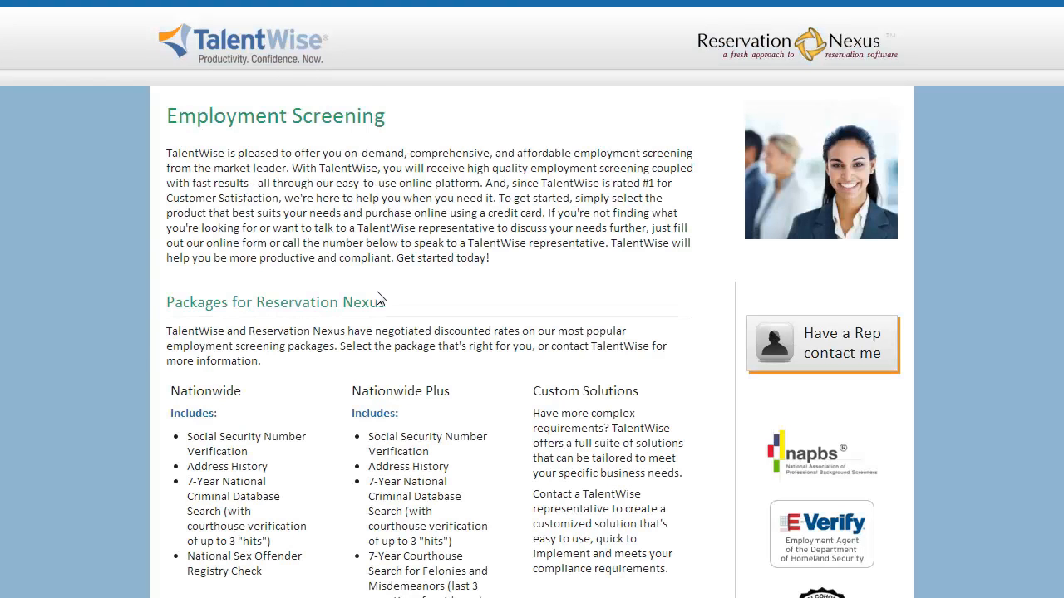
pyautogui.scroll(-3)
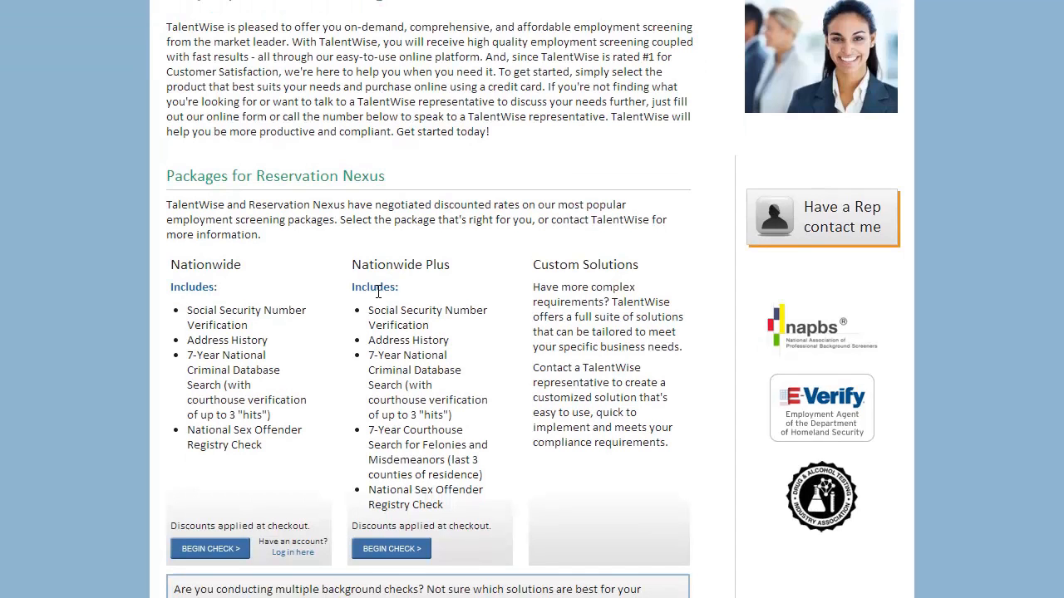
pyautogui.scroll(-3)
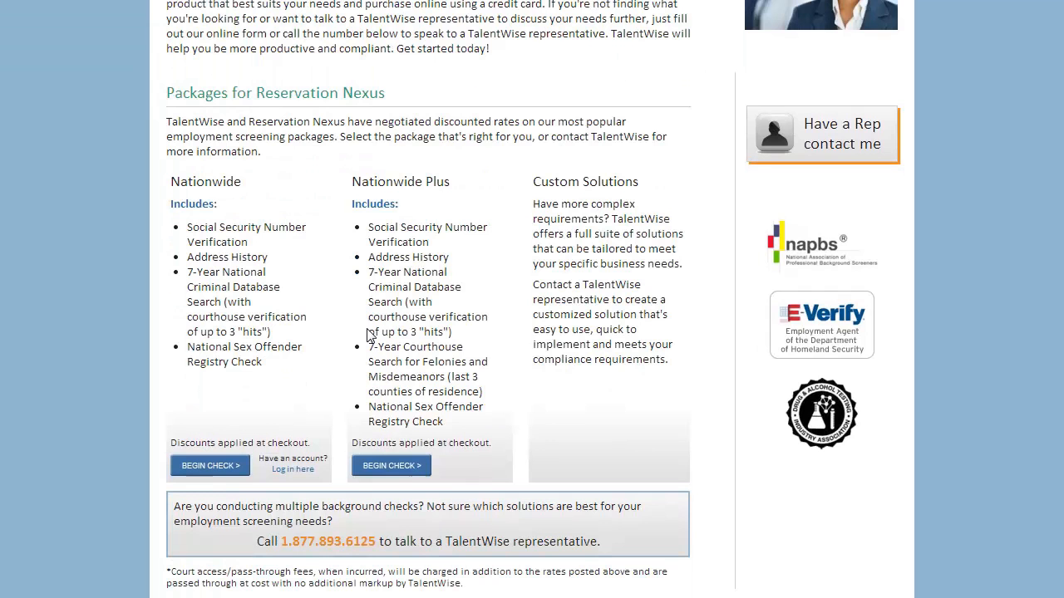
pyautogui.moveTo(236, 153)
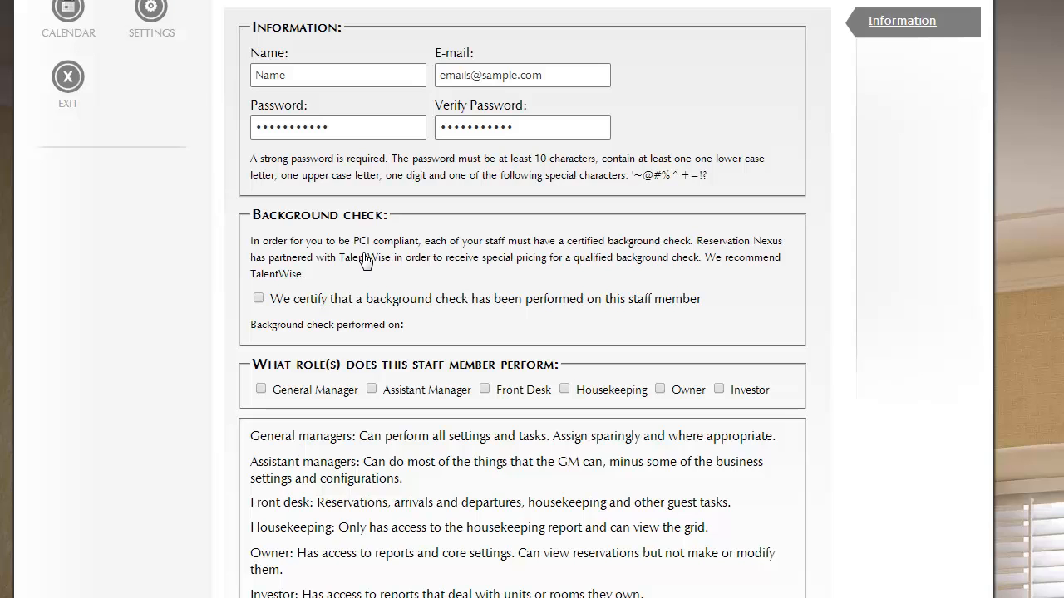
pyautogui.moveTo(322, 299)
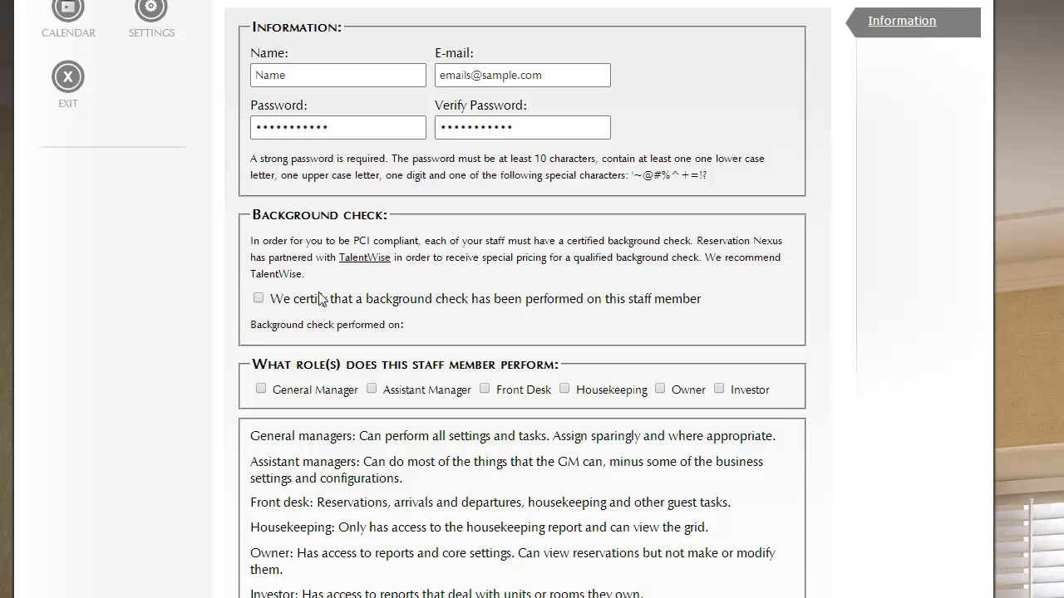
# Step: Tick the General Manager role, leaving the background check certification unticked
pyautogui.click(259, 298)
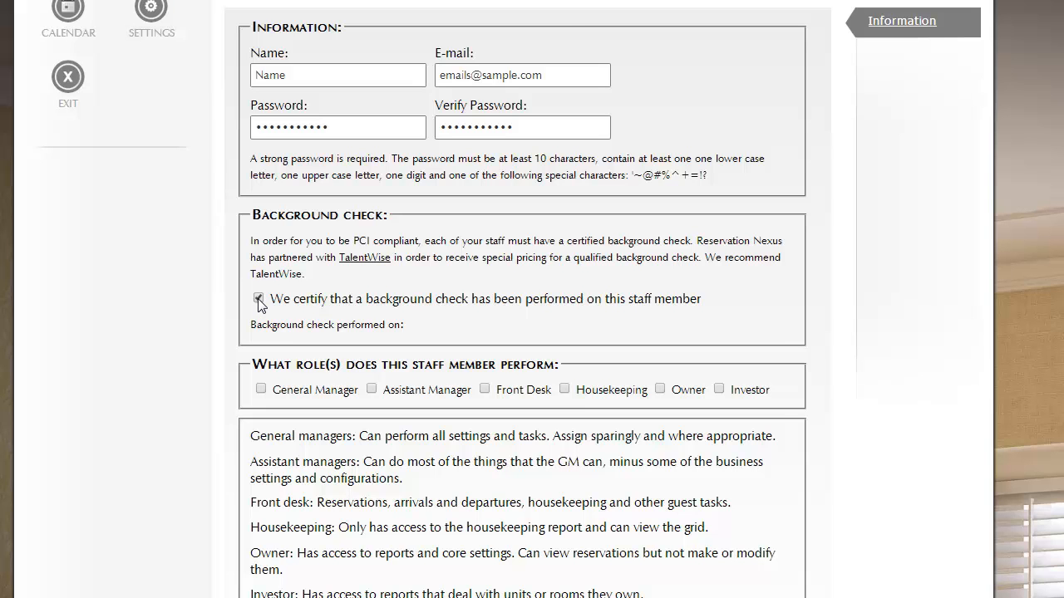
pyautogui.click(258, 297)
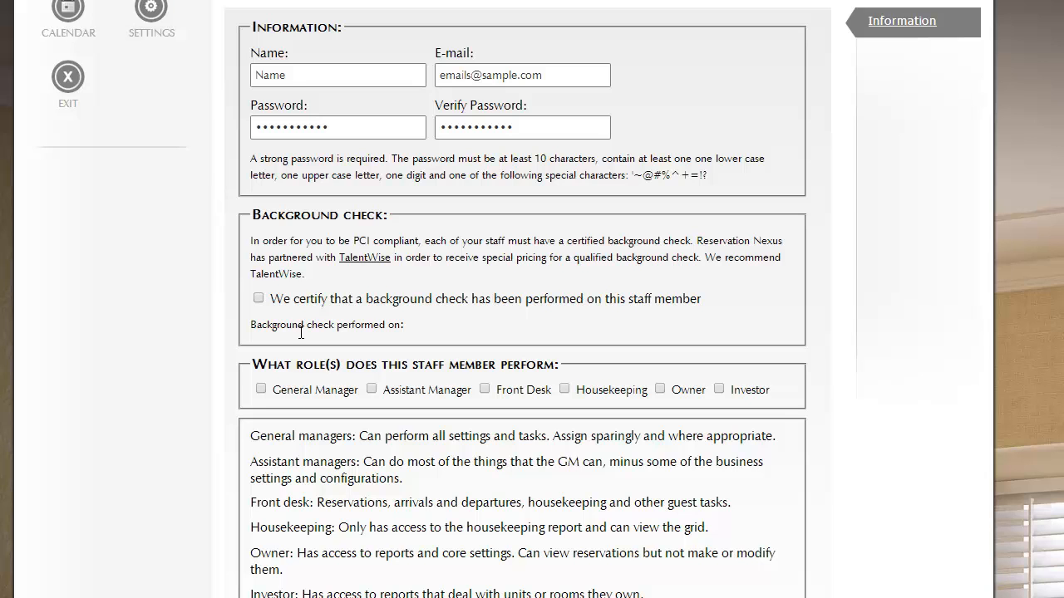
pyautogui.scroll(-3)
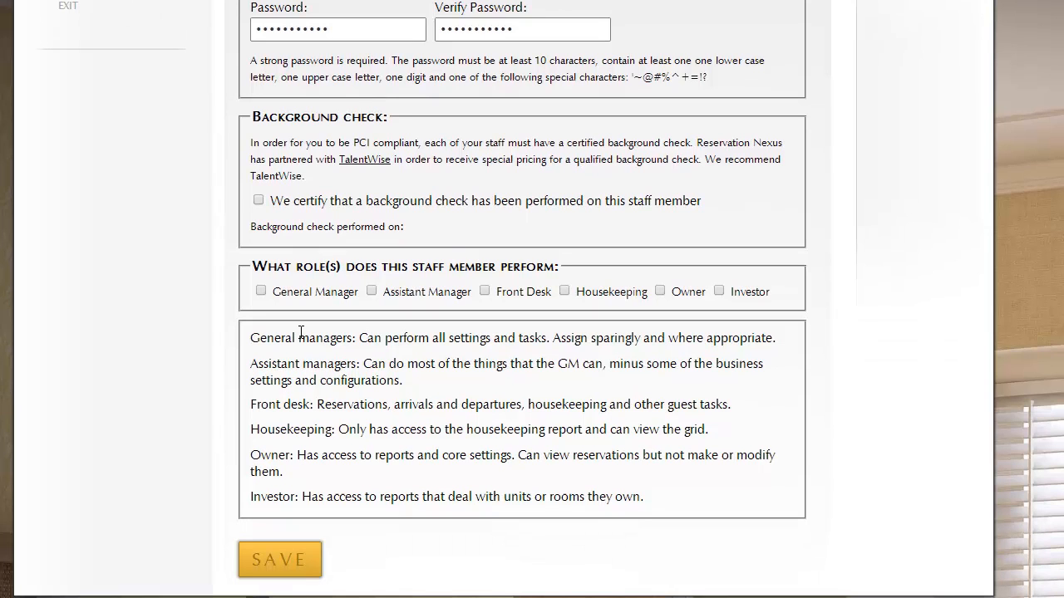
pyautogui.click(261, 291)
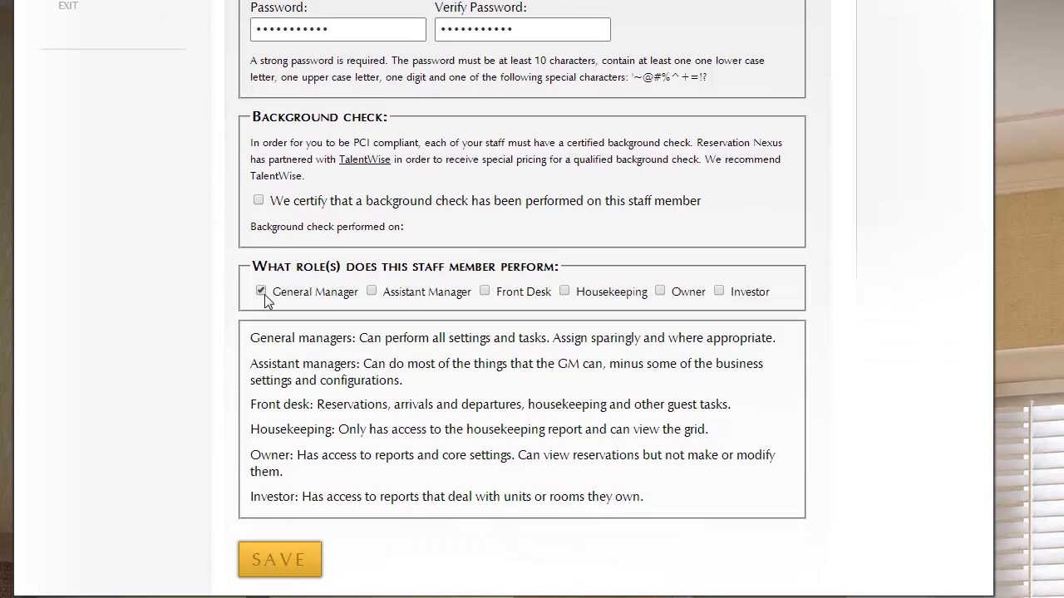
# Step: Untick General Manager and Assistant Manager, then tick Housekeeping as the only role
pyautogui.click(261, 291)
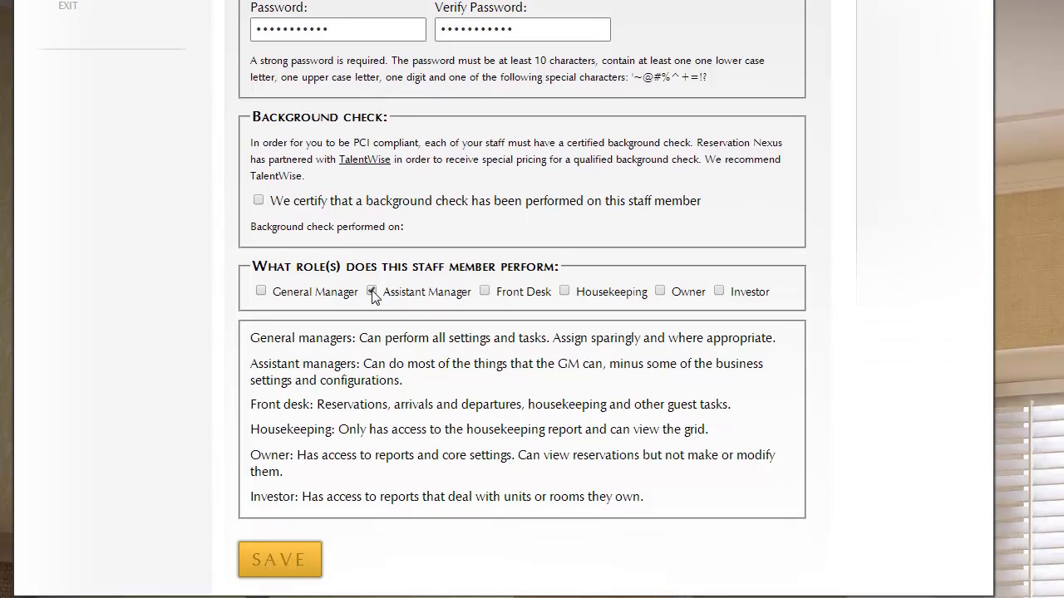
pyautogui.click(373, 291)
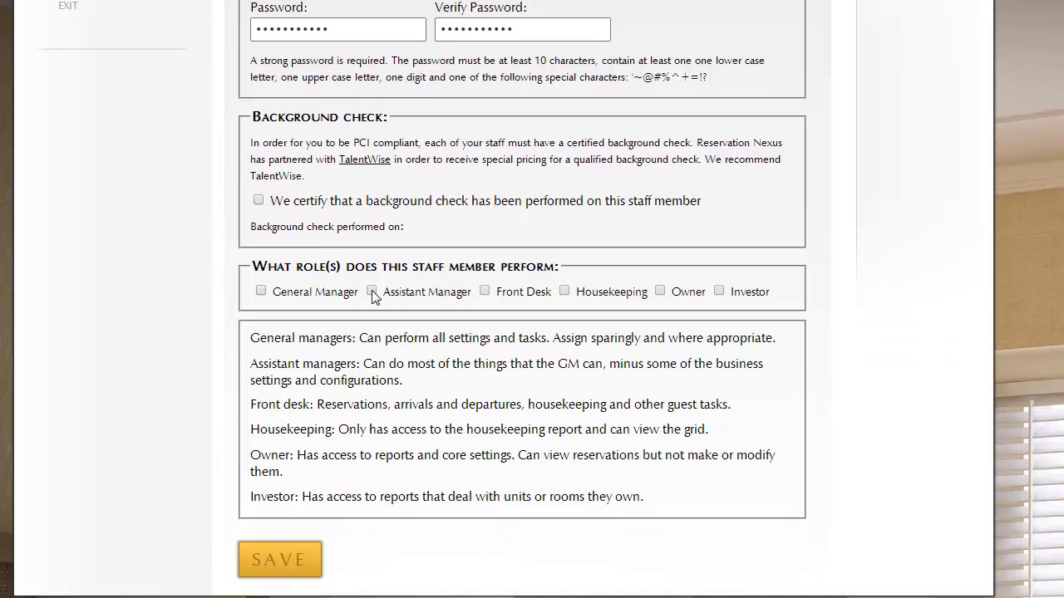
pyautogui.click(484, 291)
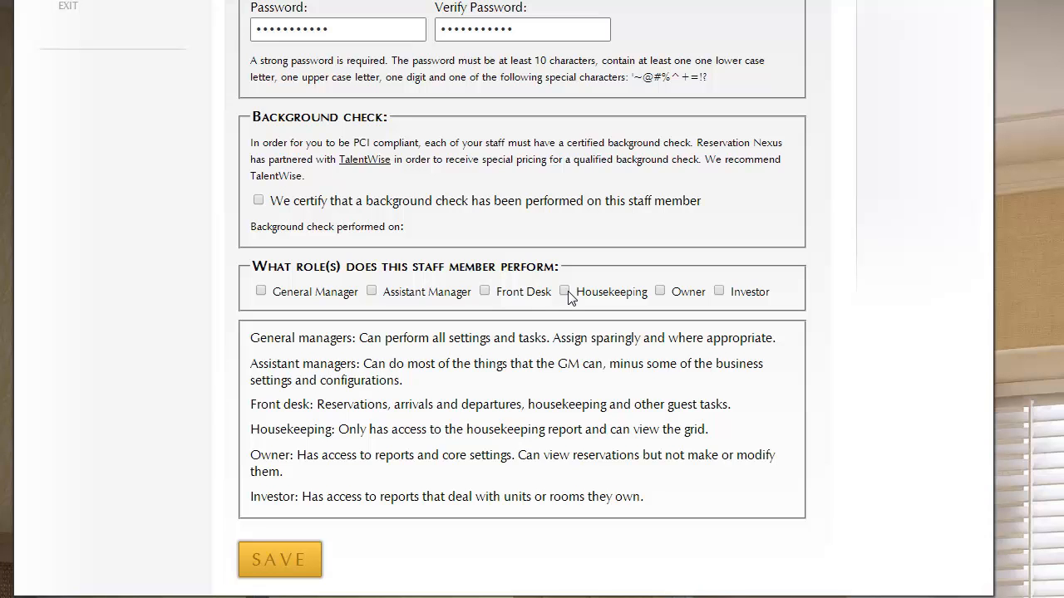
pyautogui.click(564, 291)
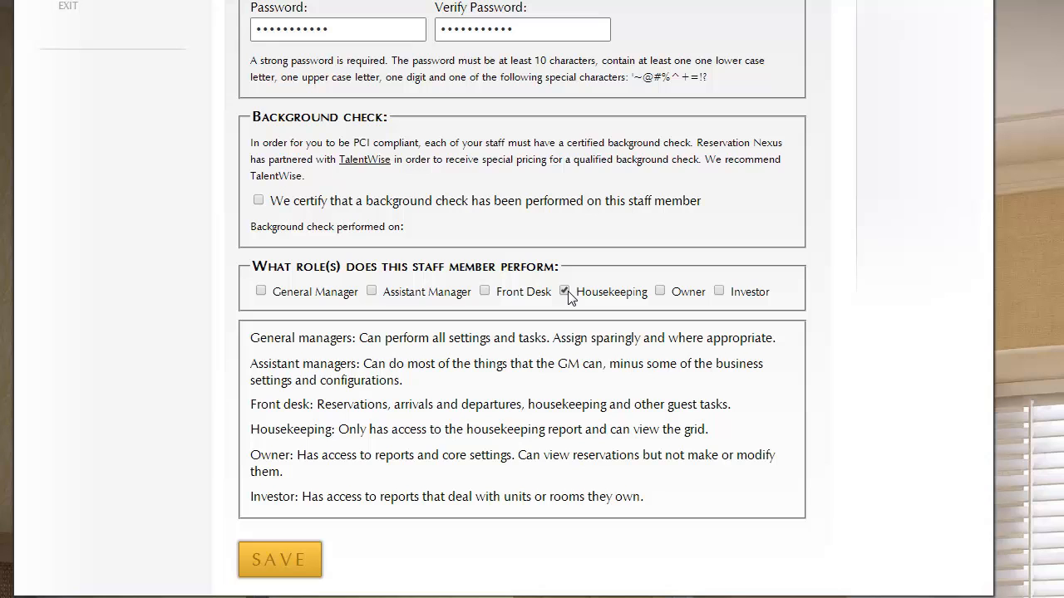
# Step: Untick Housekeeping and tick Front Desk instead
pyautogui.click(564, 291)
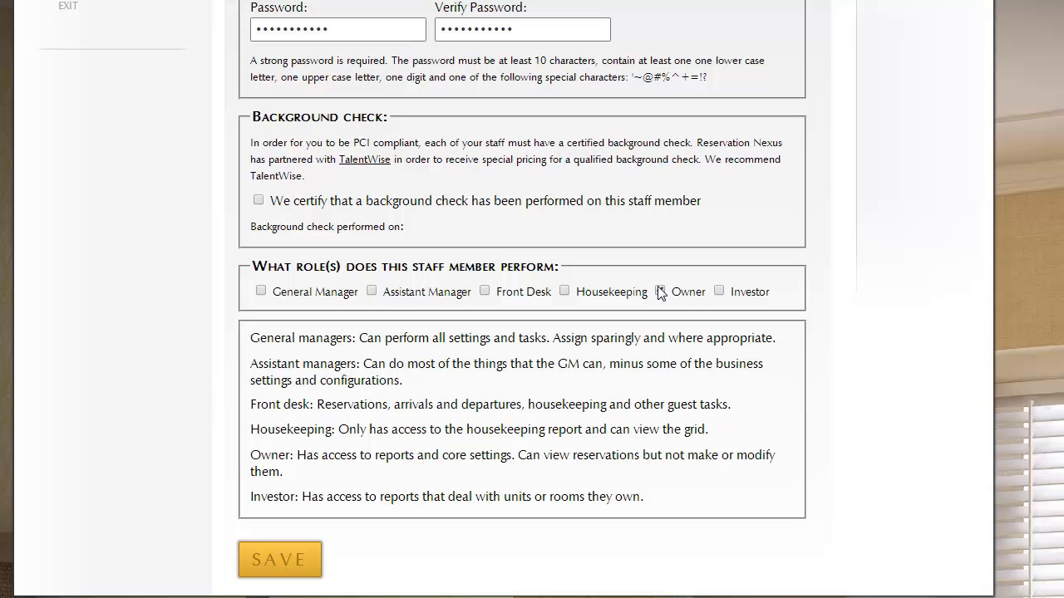
pyautogui.click(719, 292)
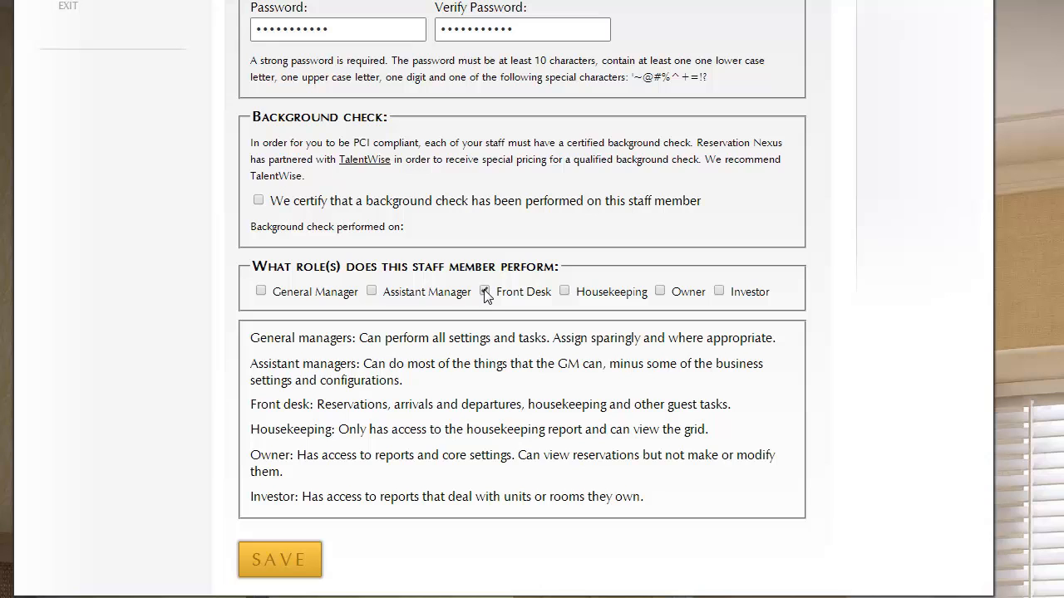
# Step: Tick Front Desk and Assistant Manager together and save the staff member
pyautogui.click(484, 291)
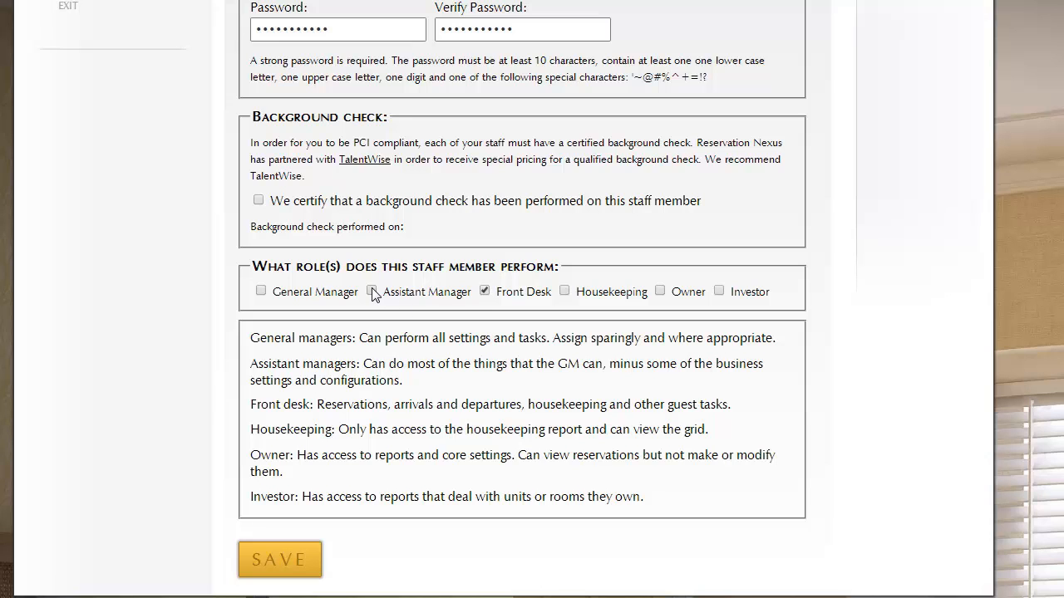
pyautogui.click(371, 291)
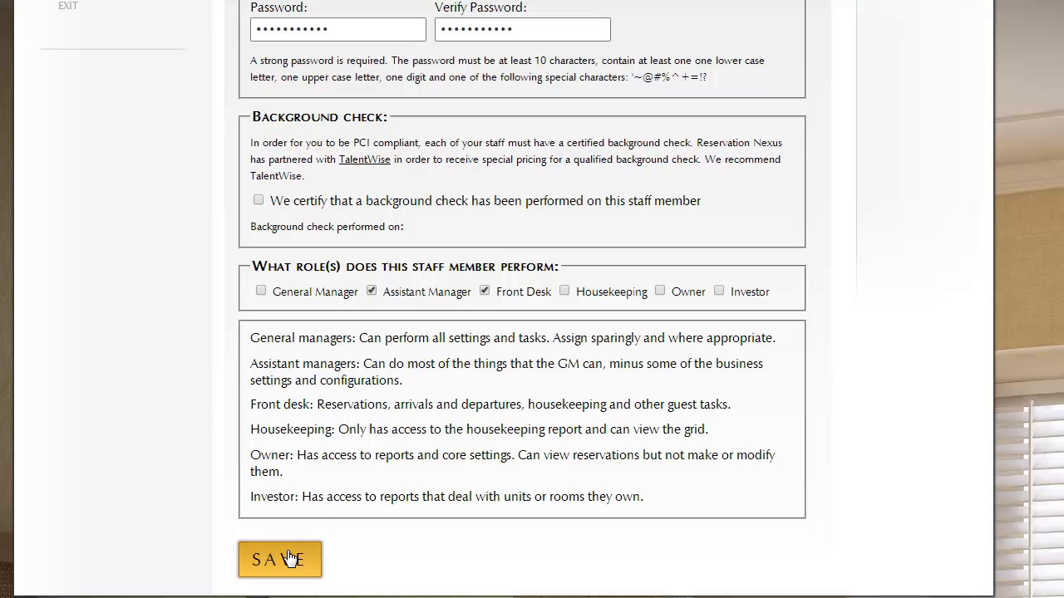
pyautogui.click(280, 560)
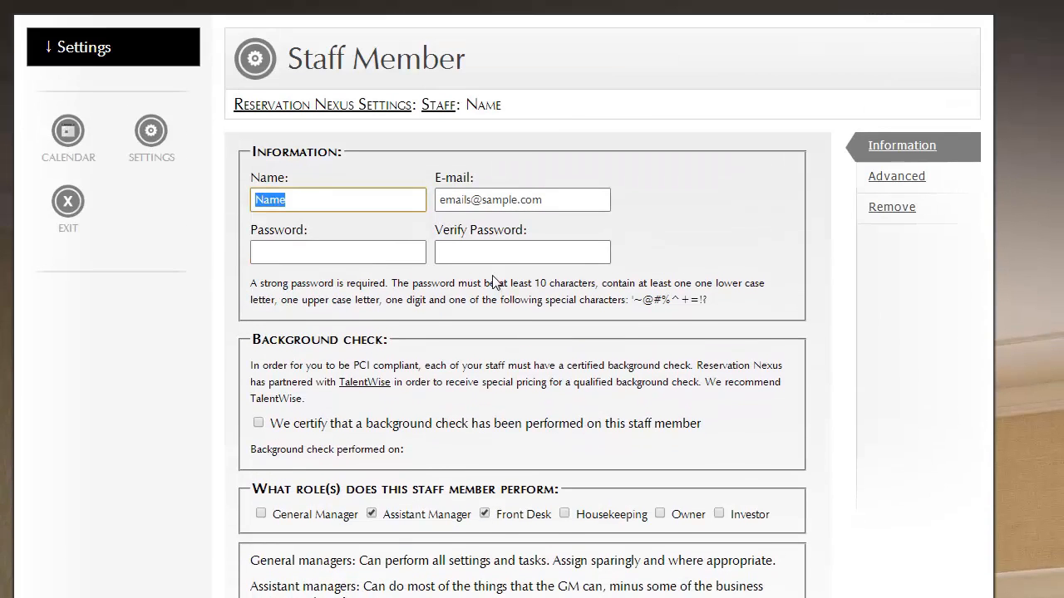
pyautogui.moveTo(805, 207)
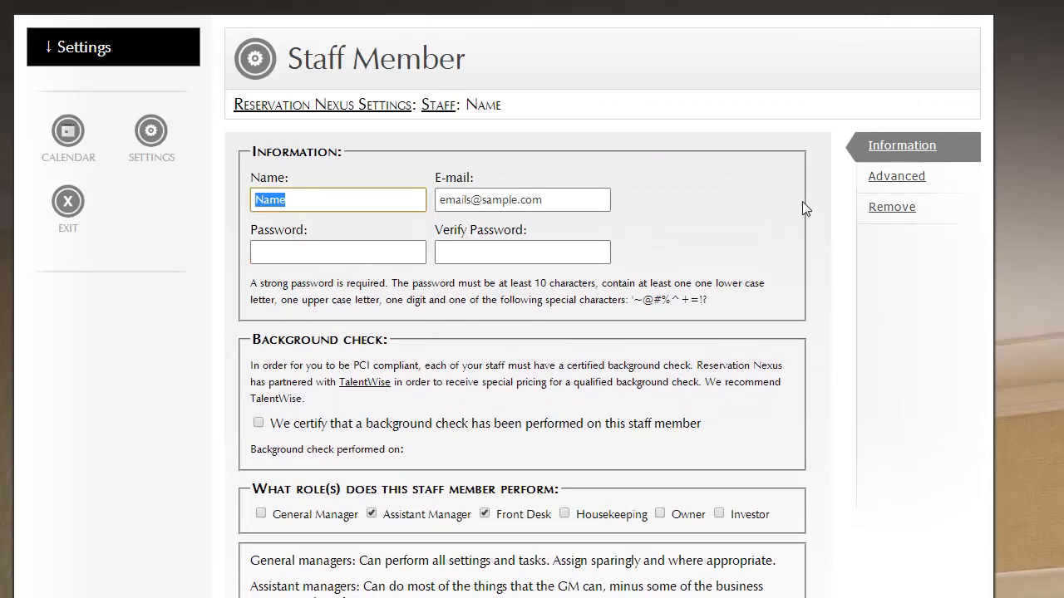
pyautogui.moveTo(881, 180)
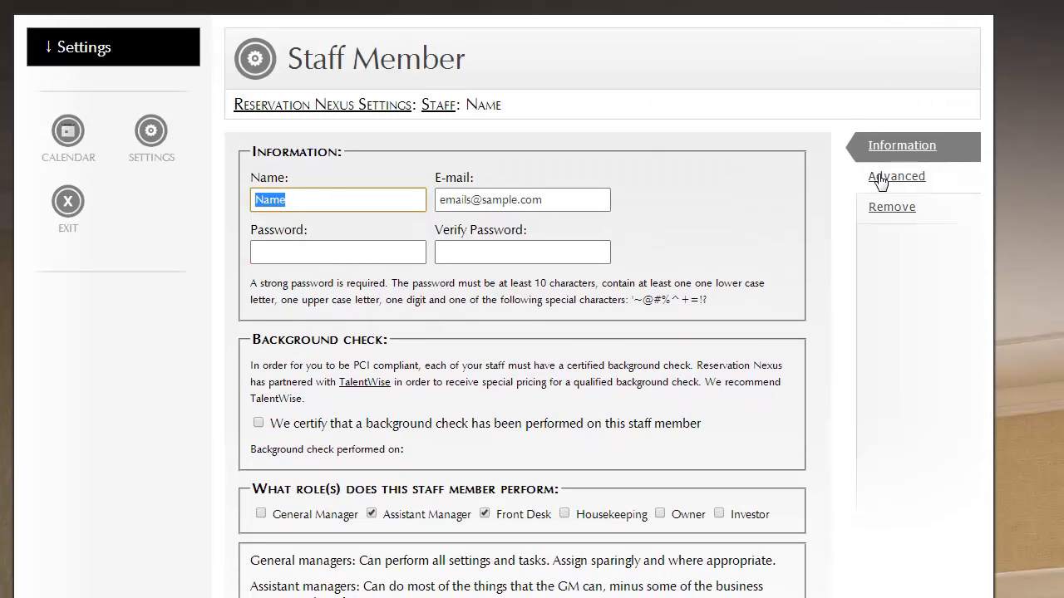
# Step: Check Advanced access, then certify the background check on Information and save
pyautogui.click(897, 175)
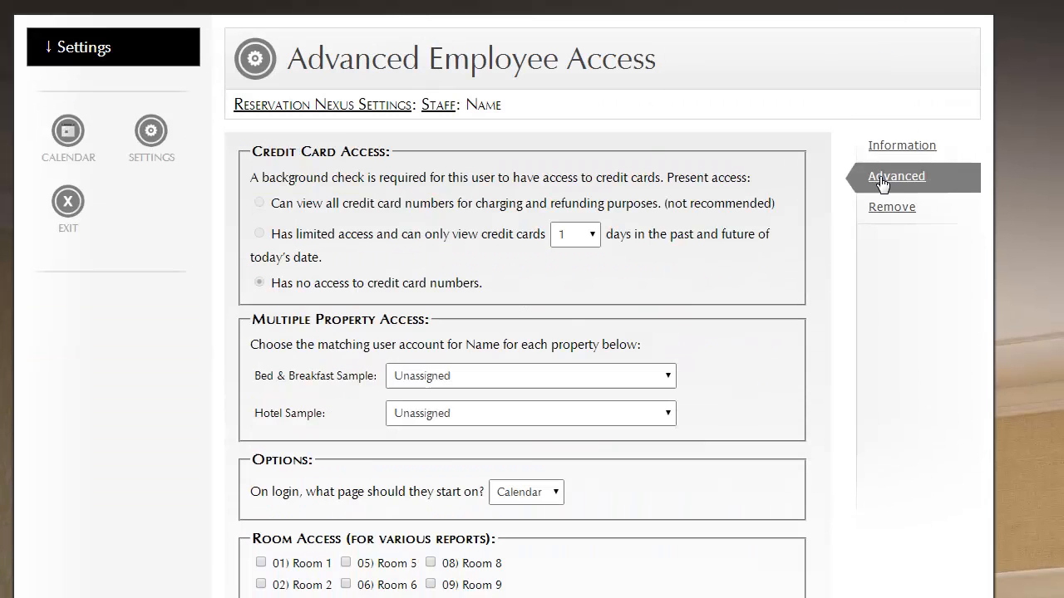
pyautogui.moveTo(727, 263)
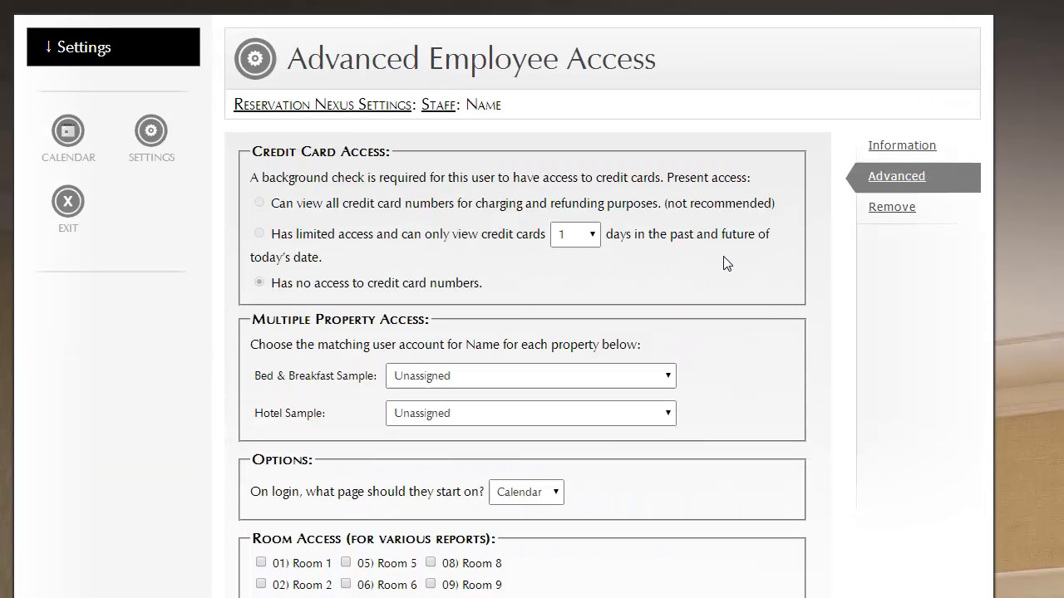
pyautogui.moveTo(840, 167)
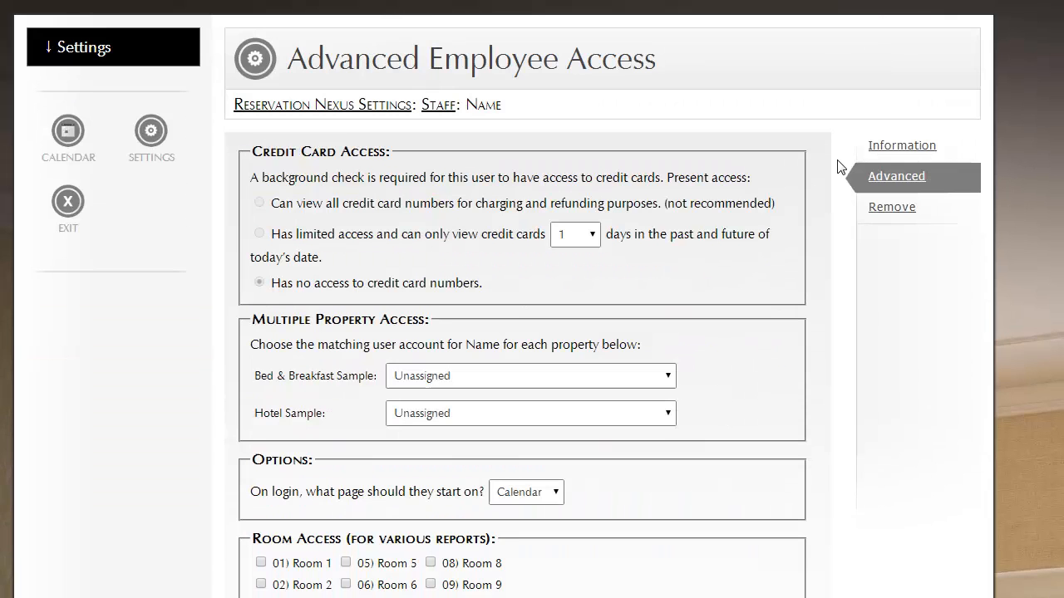
pyautogui.click(902, 145)
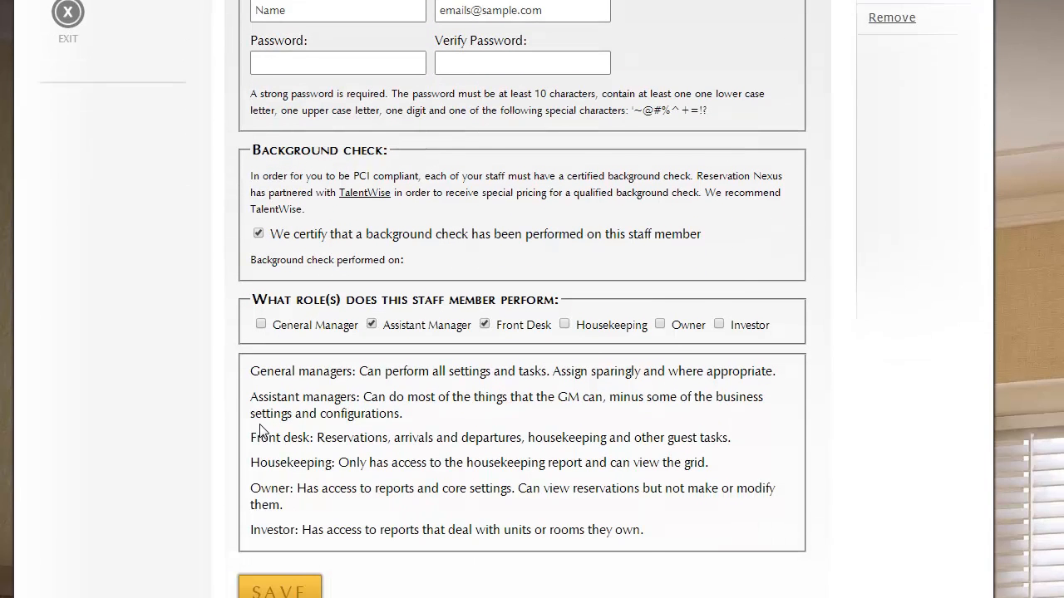
pyautogui.scroll(-3)
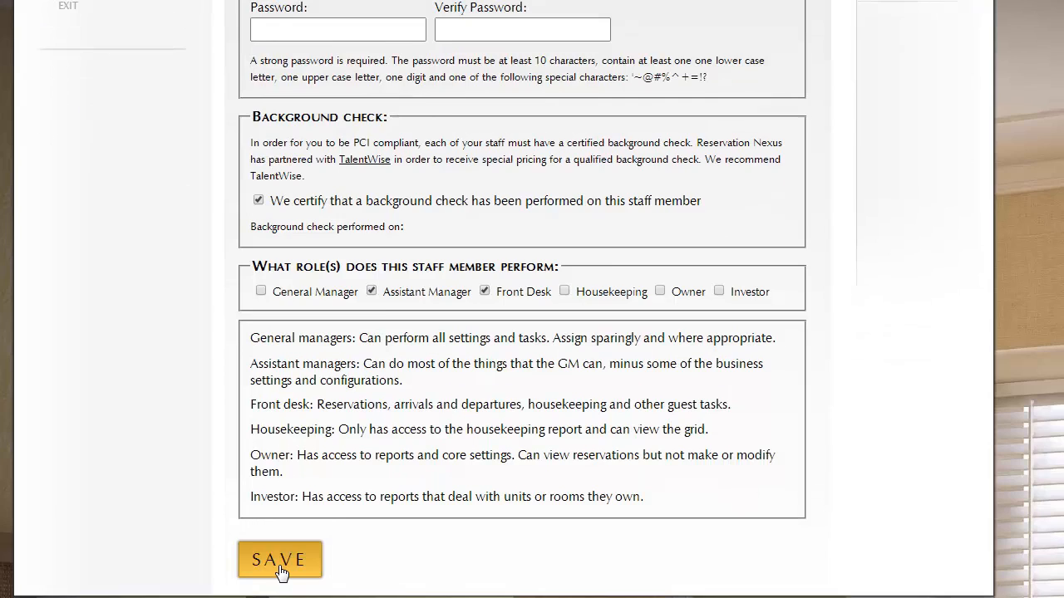
pyautogui.click(280, 559)
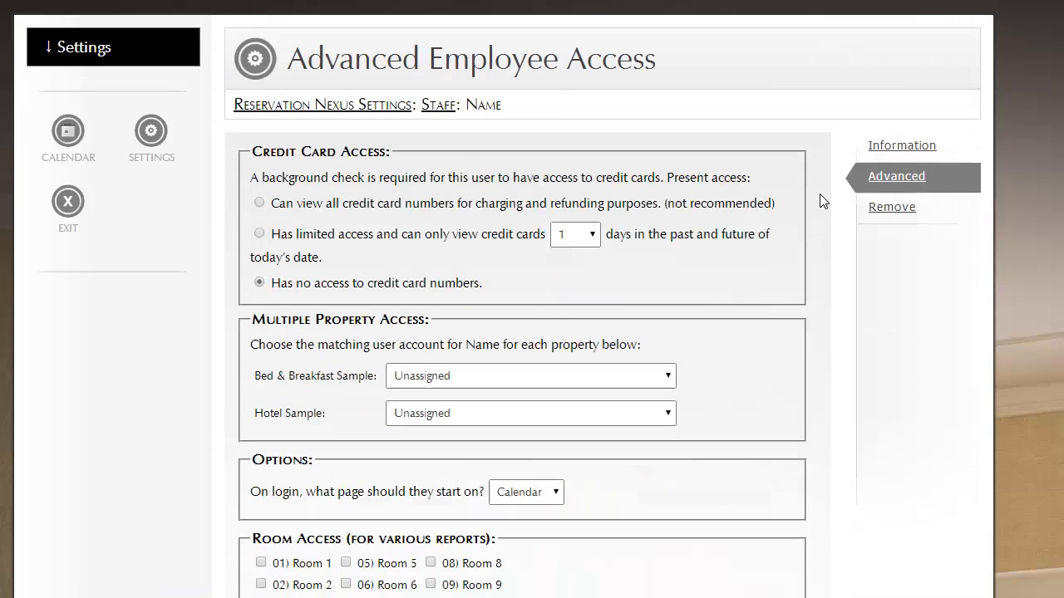
# Step: Try limited credit card access with a 20-day card viewing window
pyautogui.click(259, 234)
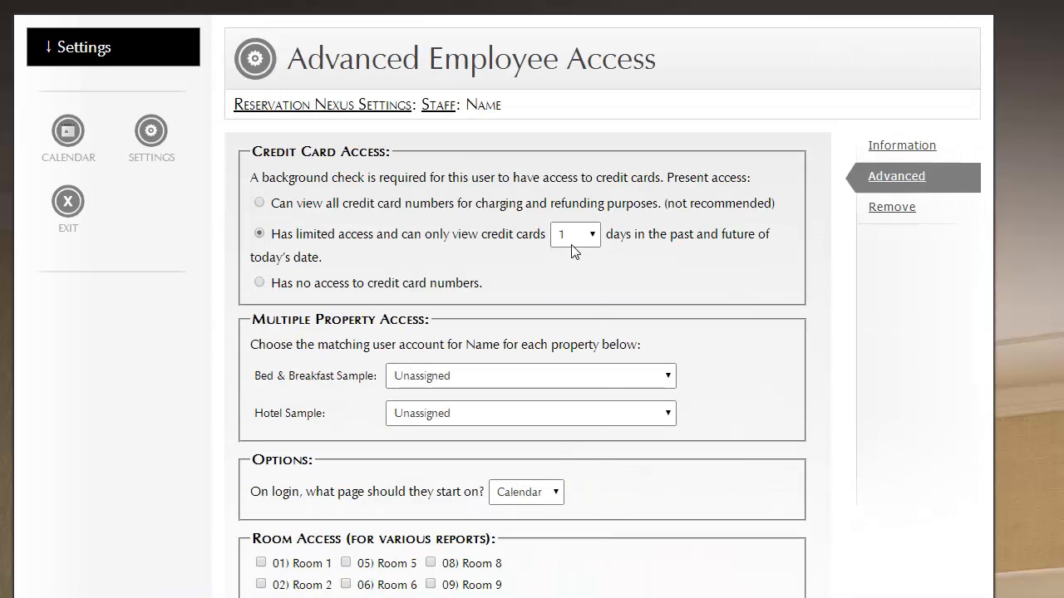
pyautogui.click(574, 234)
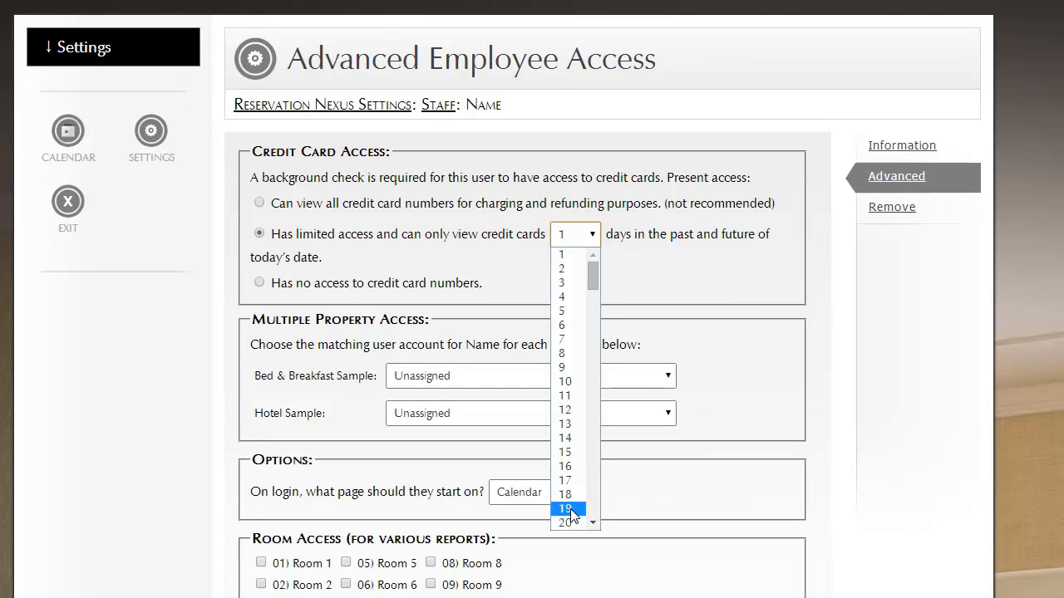
pyautogui.click(567, 508)
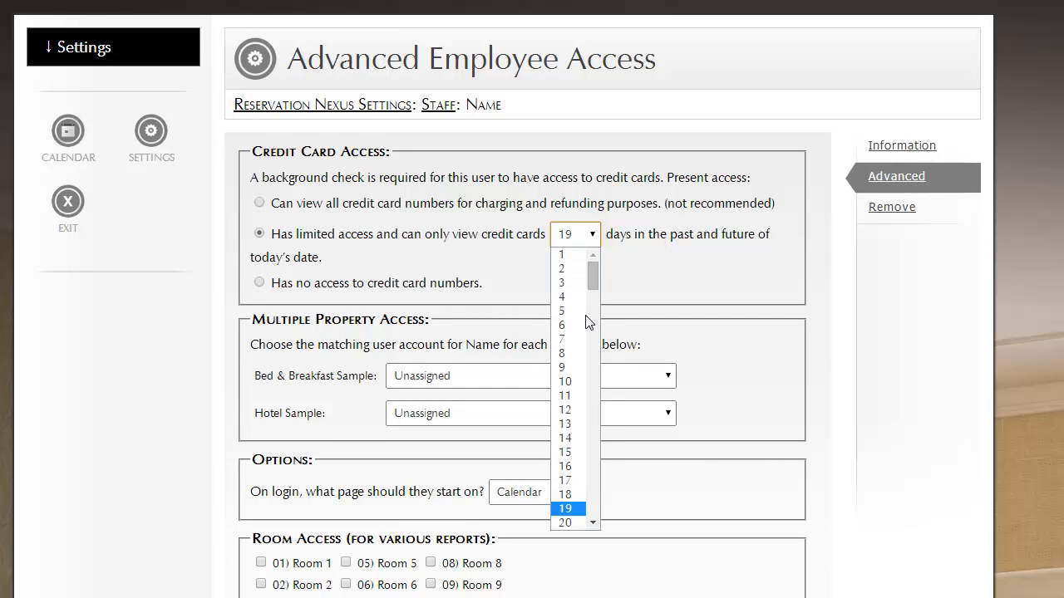
pyautogui.click(564, 522)
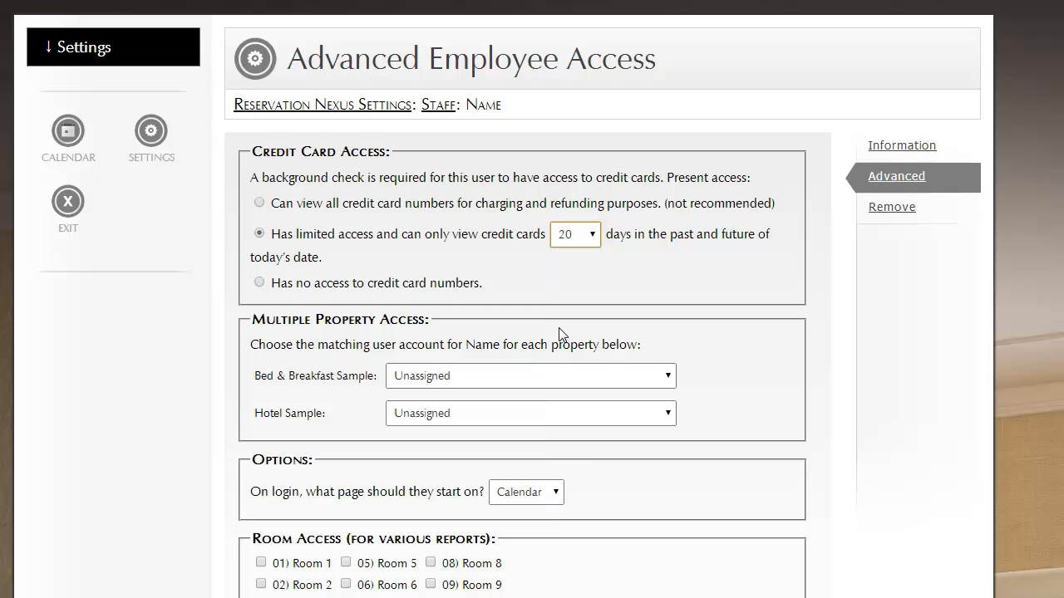
pyautogui.scroll(-3)
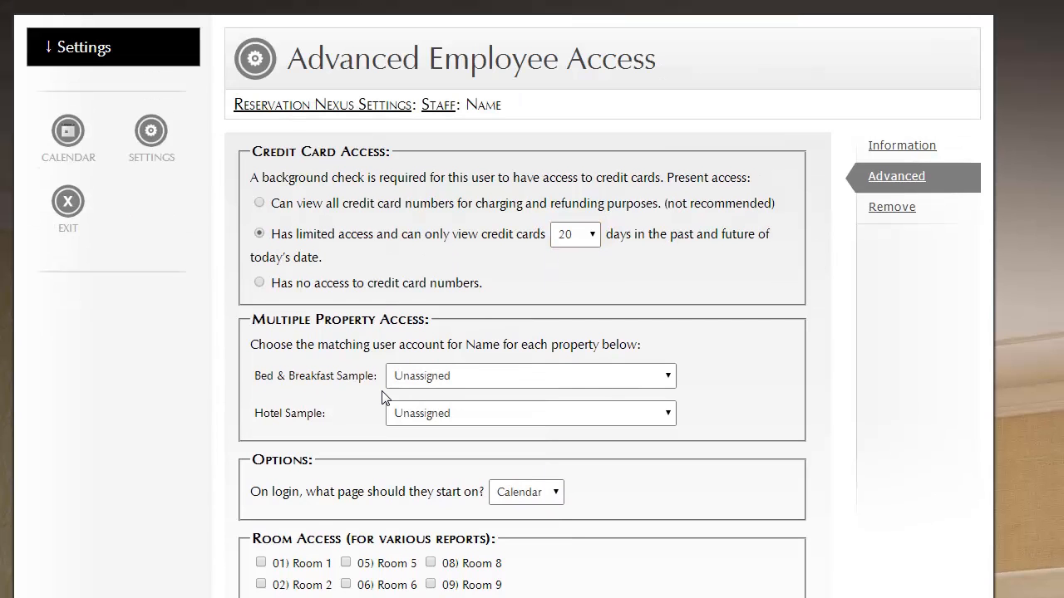
pyautogui.moveTo(356, 255)
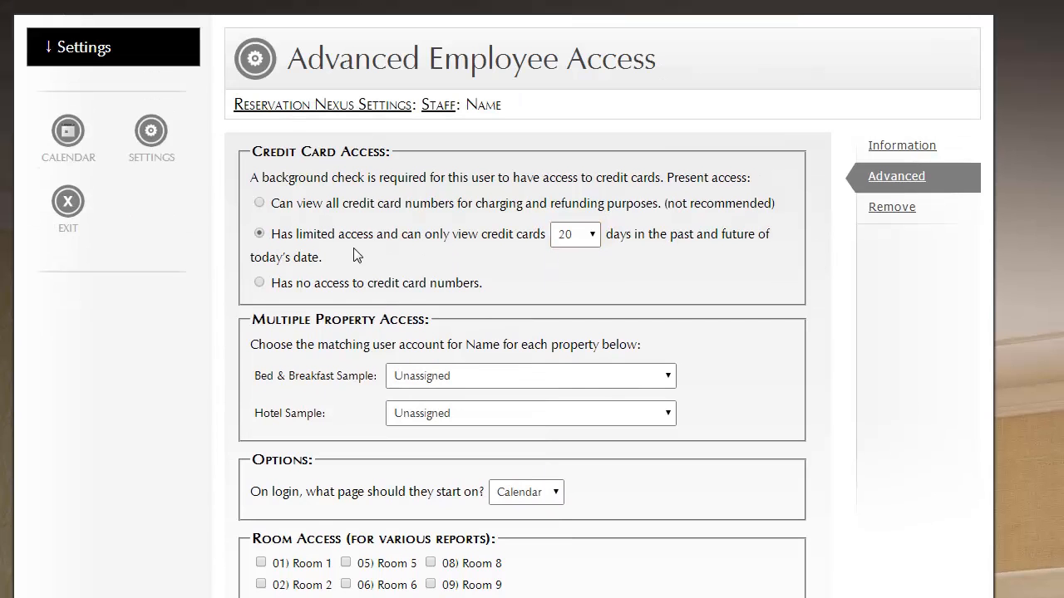
# Step: Switch credit card access to full, then set it to no access
pyautogui.click(259, 203)
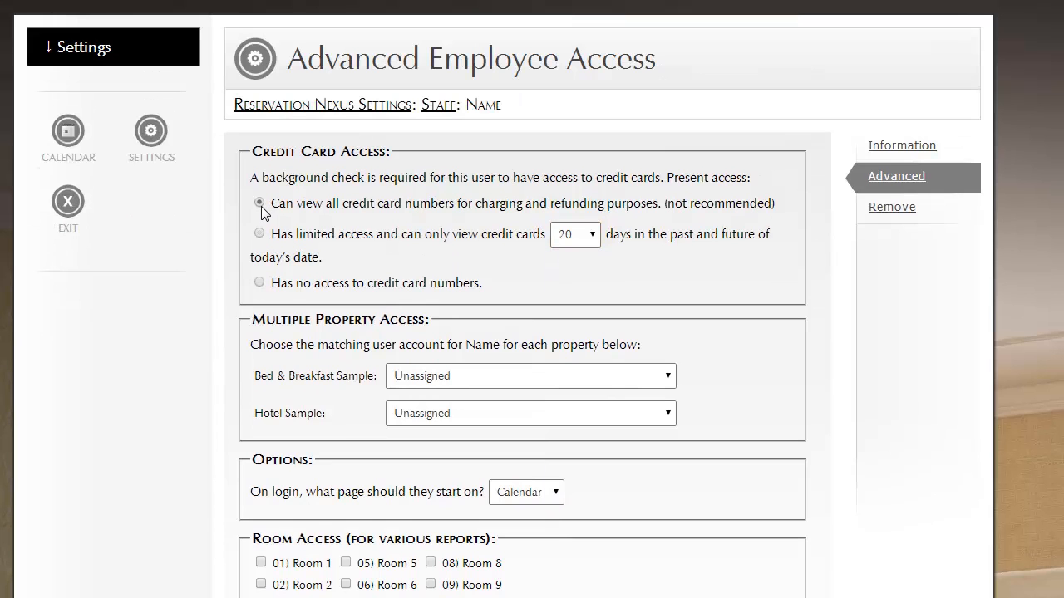
pyautogui.click(260, 203)
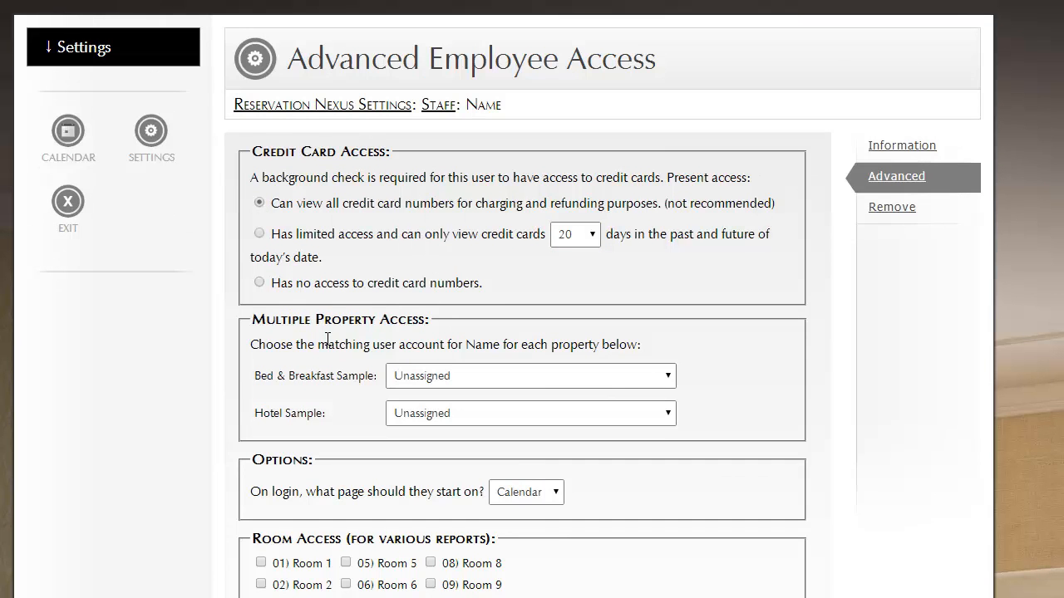
pyautogui.moveTo(441, 296)
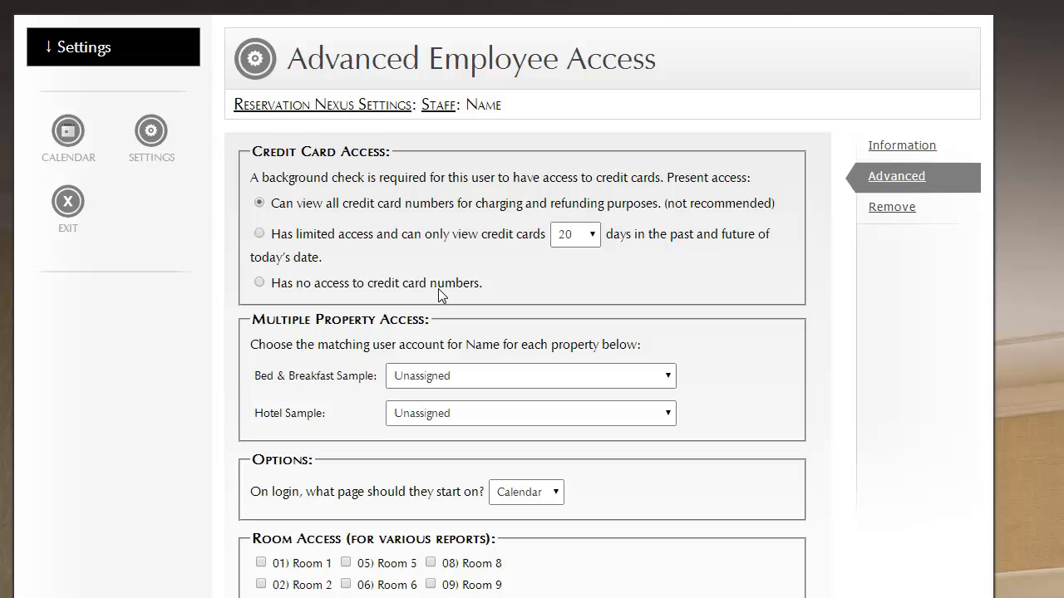
pyautogui.moveTo(416, 301)
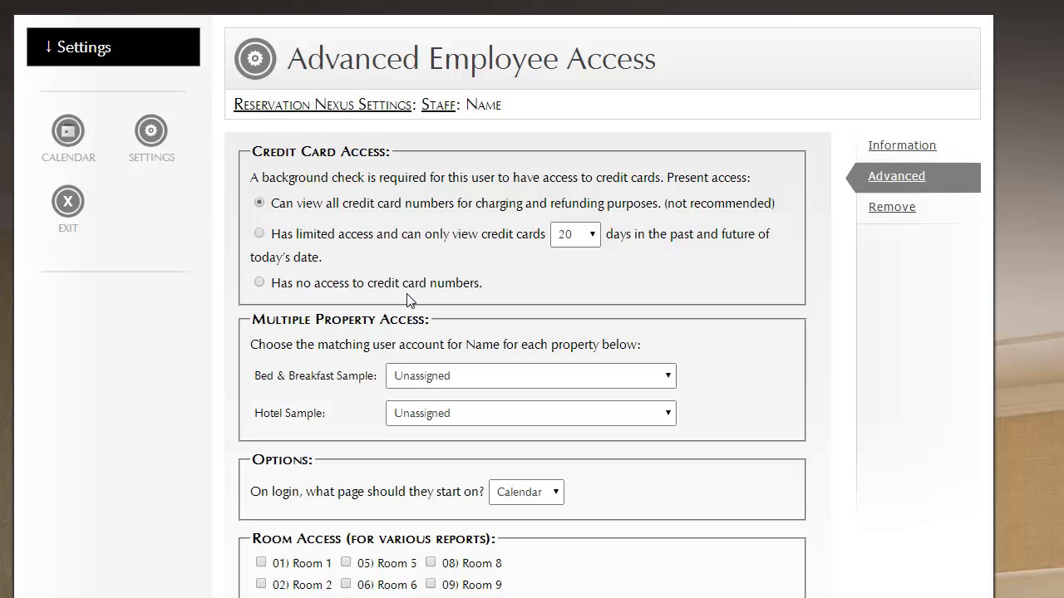
pyautogui.click(259, 282)
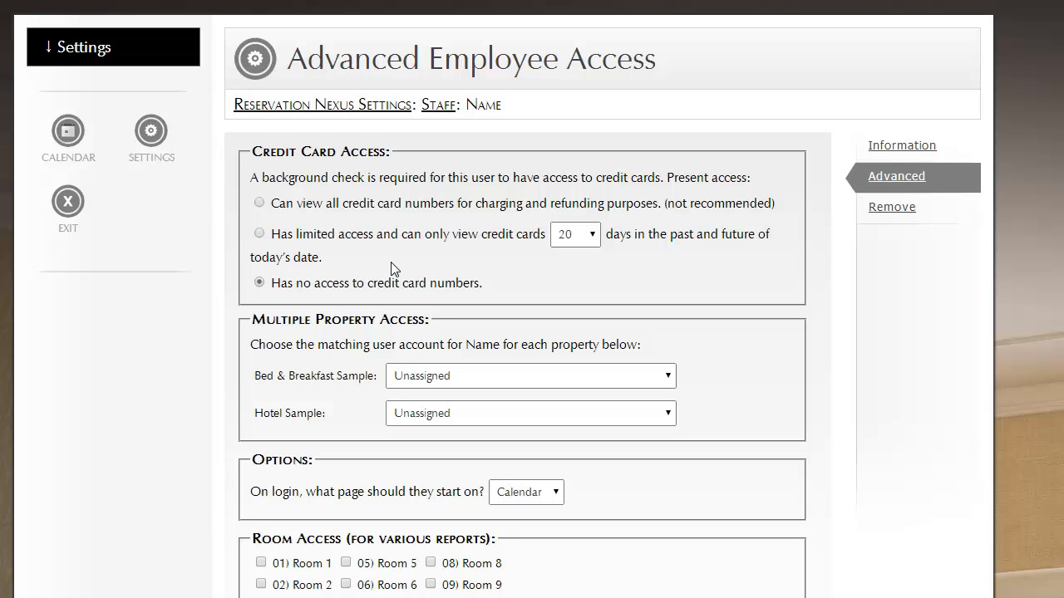
pyautogui.moveTo(407, 306)
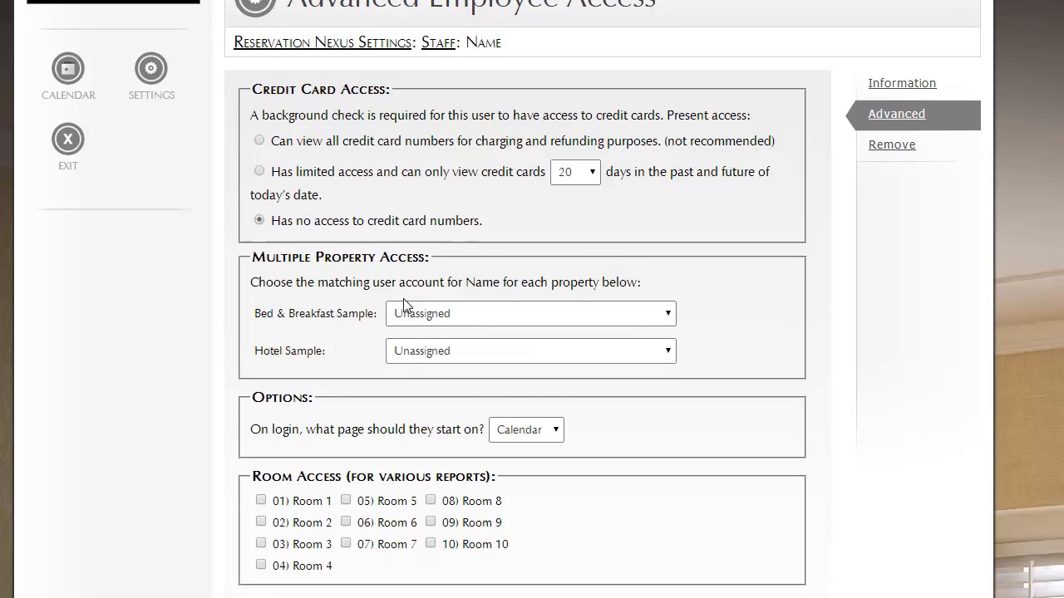
# Step: Tick 02) Room 2 and 06) Room 6 under Room Access
pyautogui.scroll(-3)
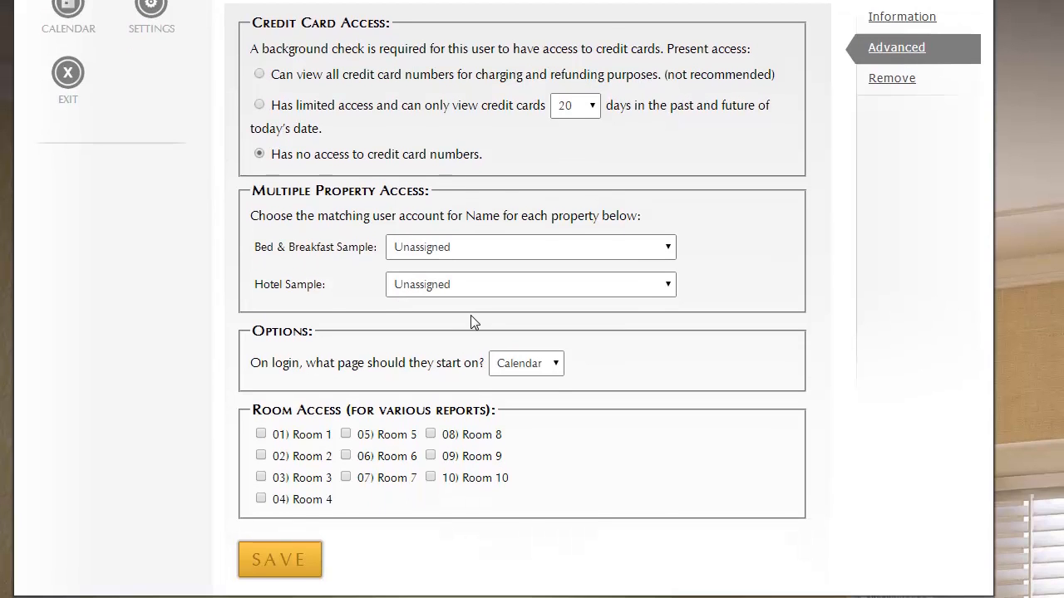
pyautogui.moveTo(324, 344)
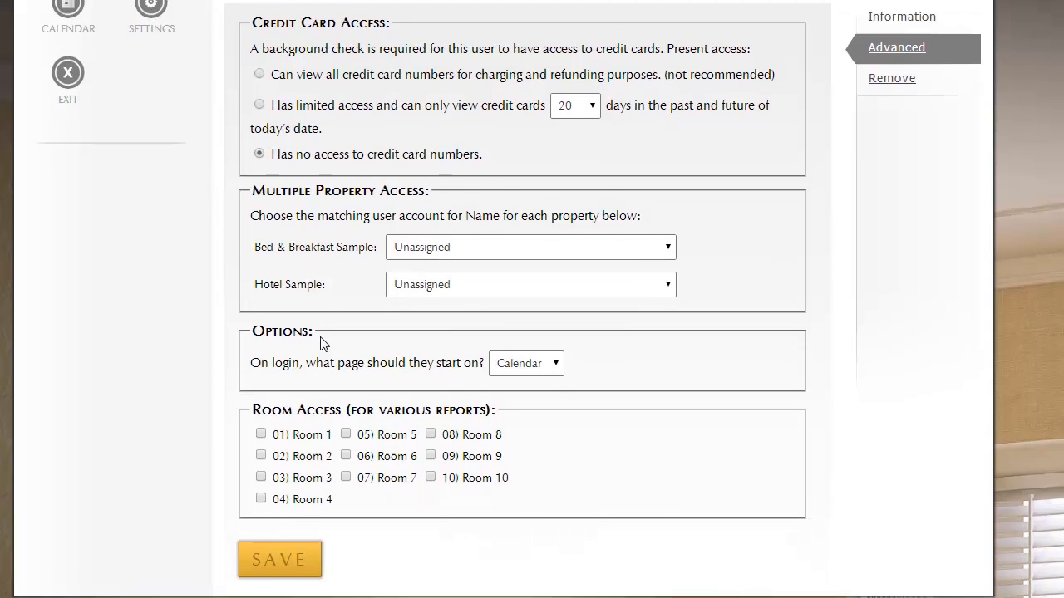
pyautogui.moveTo(352, 355)
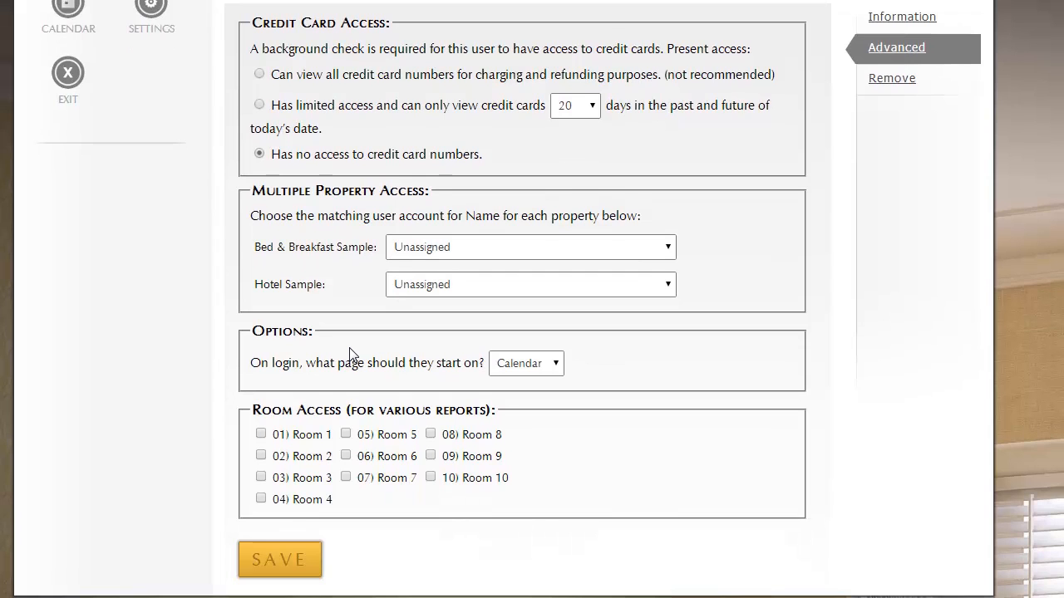
pyautogui.moveTo(447, 395)
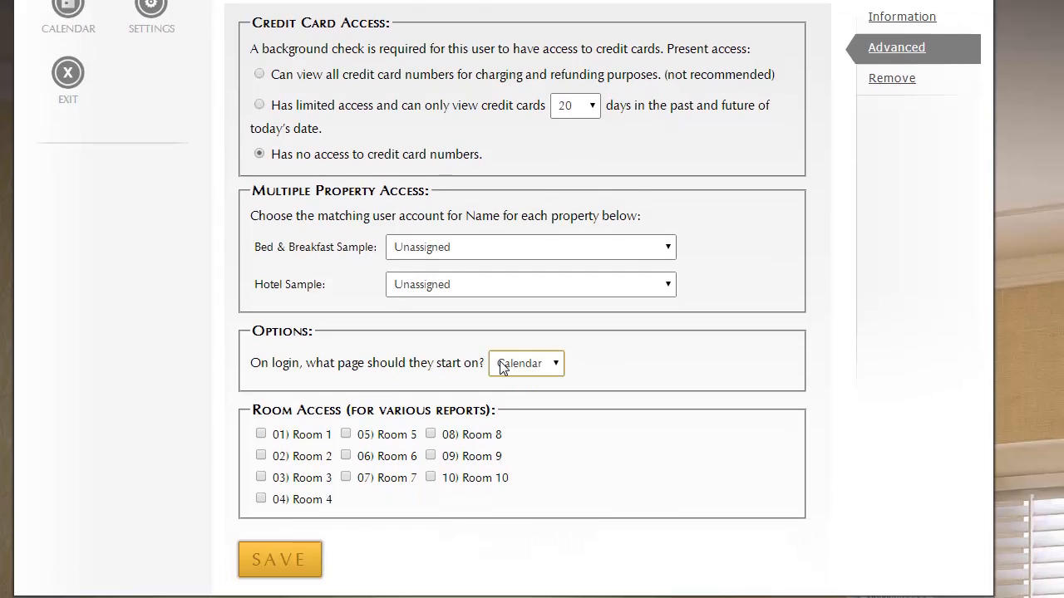
pyautogui.moveTo(374, 447)
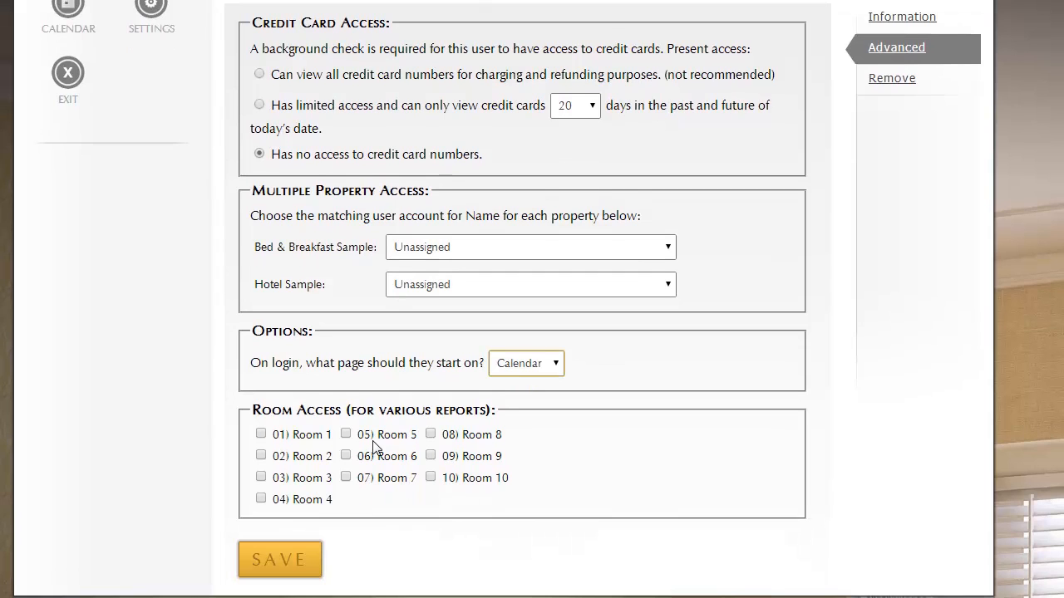
pyautogui.moveTo(291, 399)
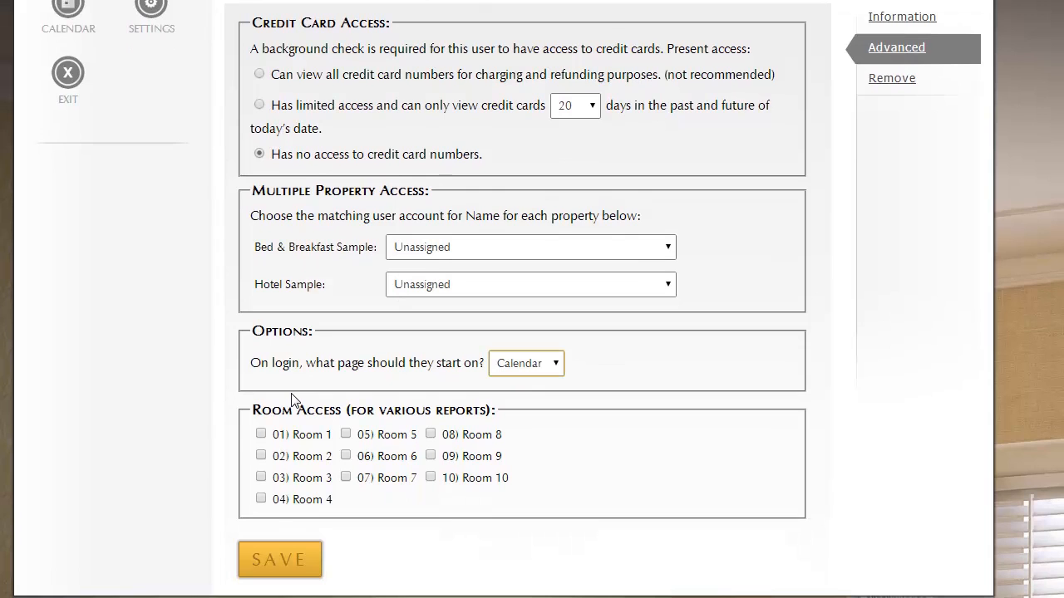
pyautogui.click(261, 455)
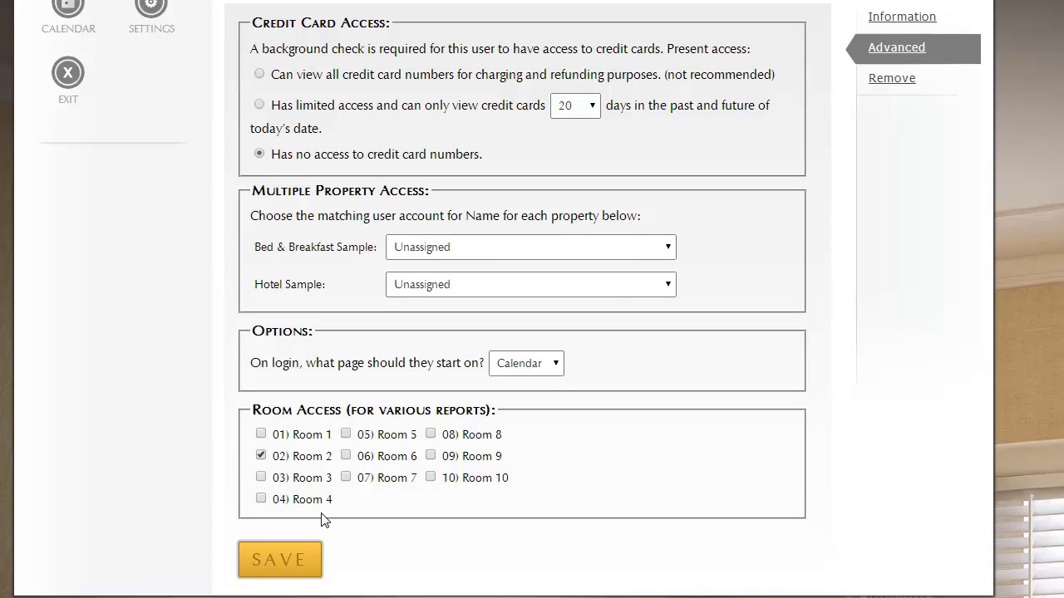
pyautogui.click(346, 455)
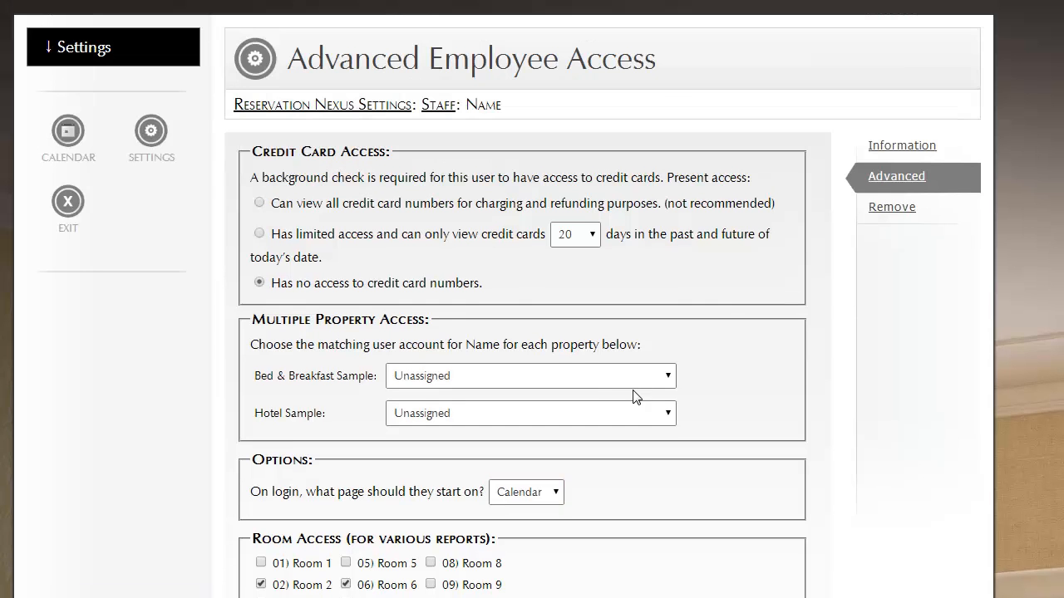
pyautogui.moveTo(453, 125)
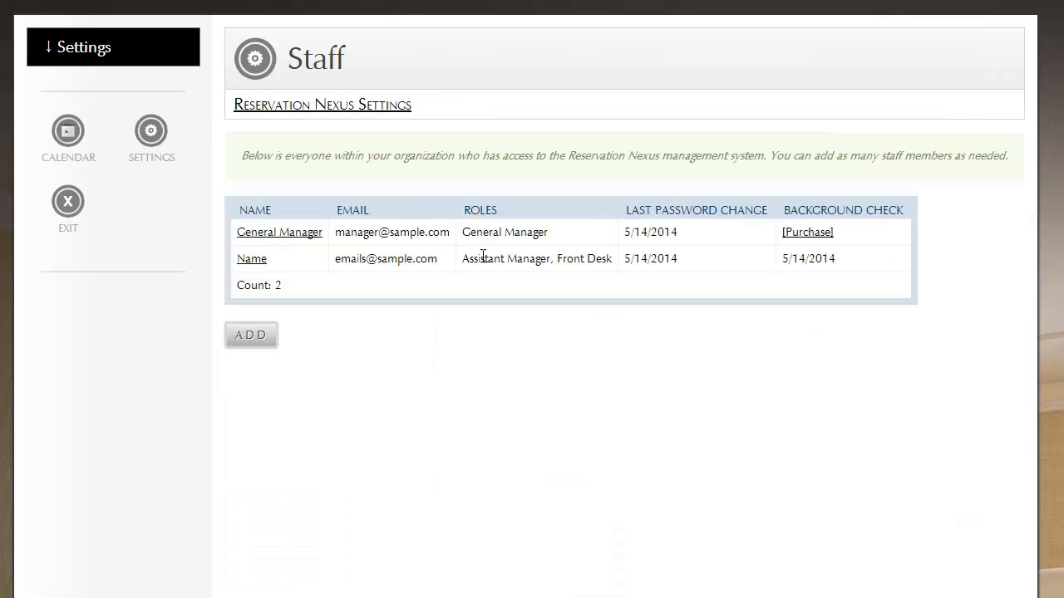
pyautogui.moveTo(264, 206)
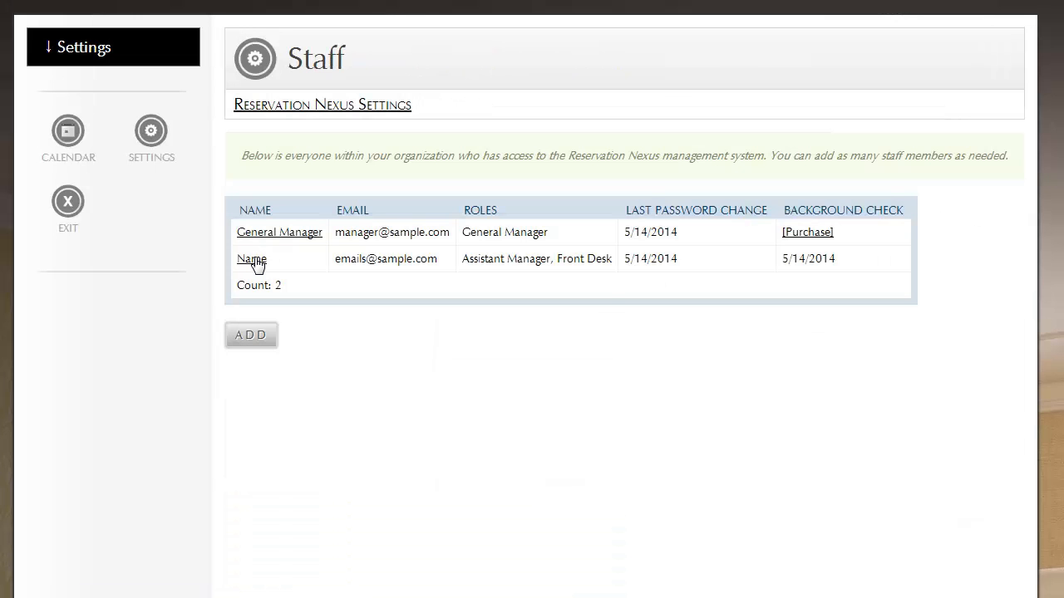
# Step: Open the added employee's record, tick 'Remove this staff member?' and save
pyautogui.click(252, 259)
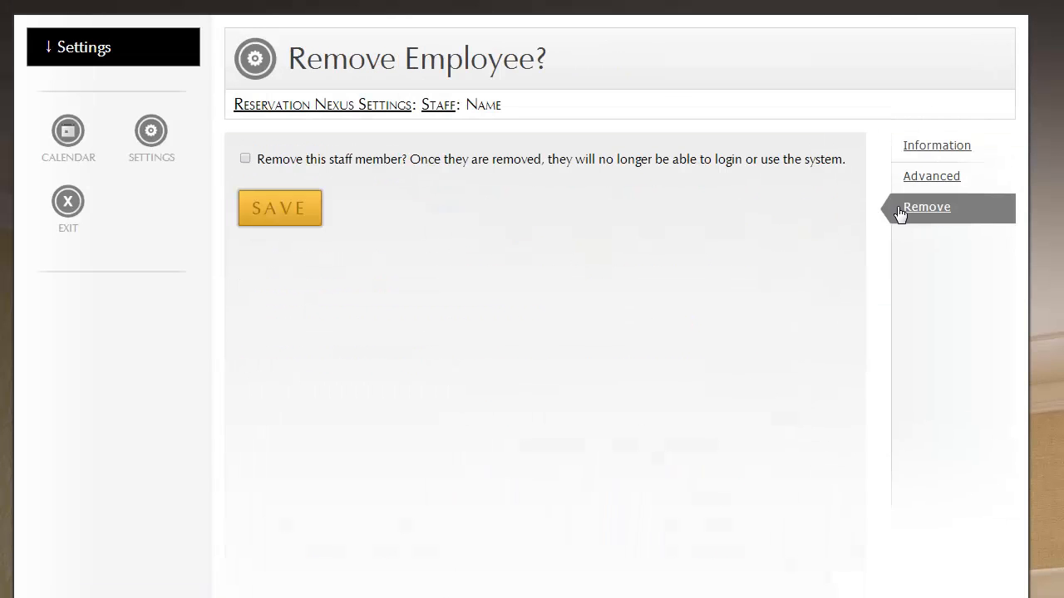
pyautogui.moveTo(591, 216)
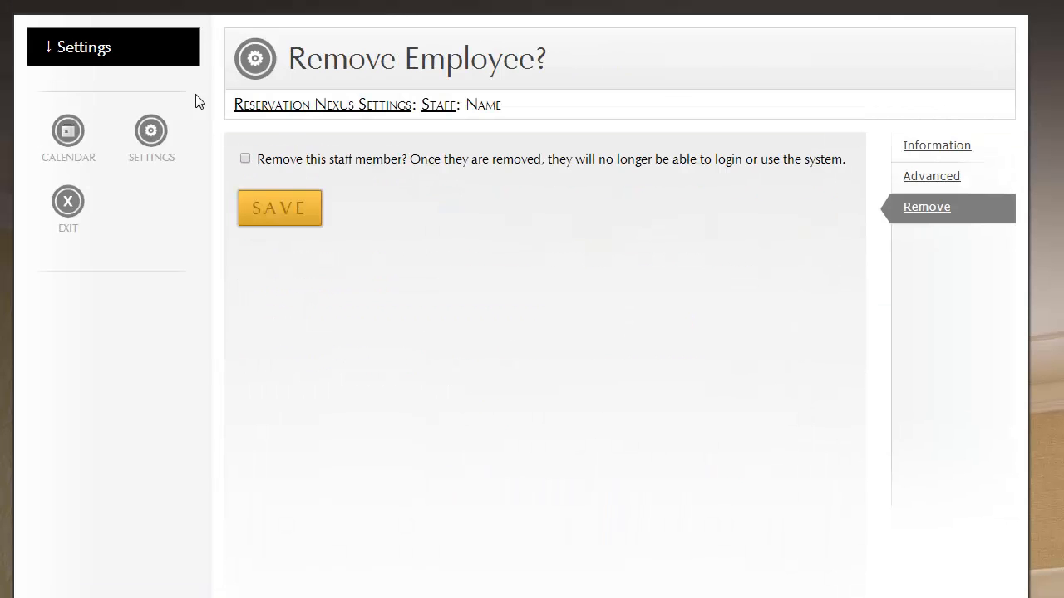
pyautogui.click(245, 158)
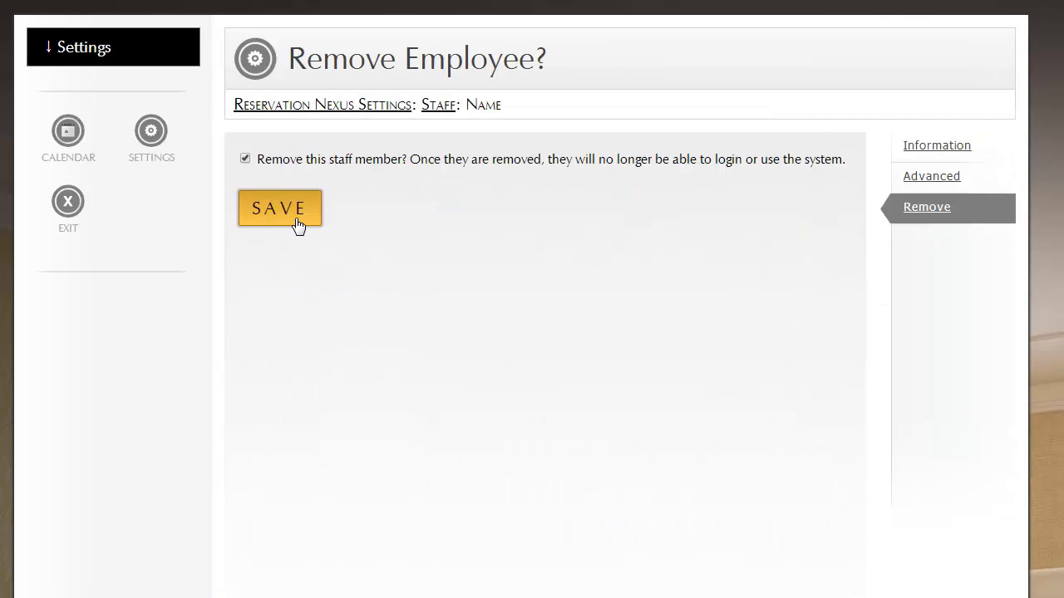
pyautogui.click(279, 207)
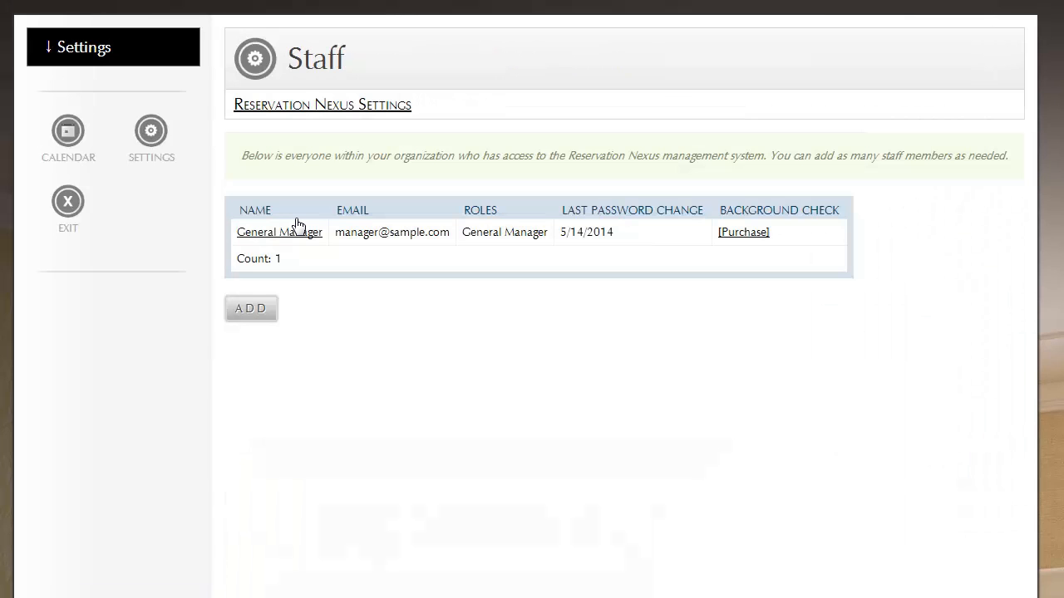
pyautogui.moveTo(490, 368)
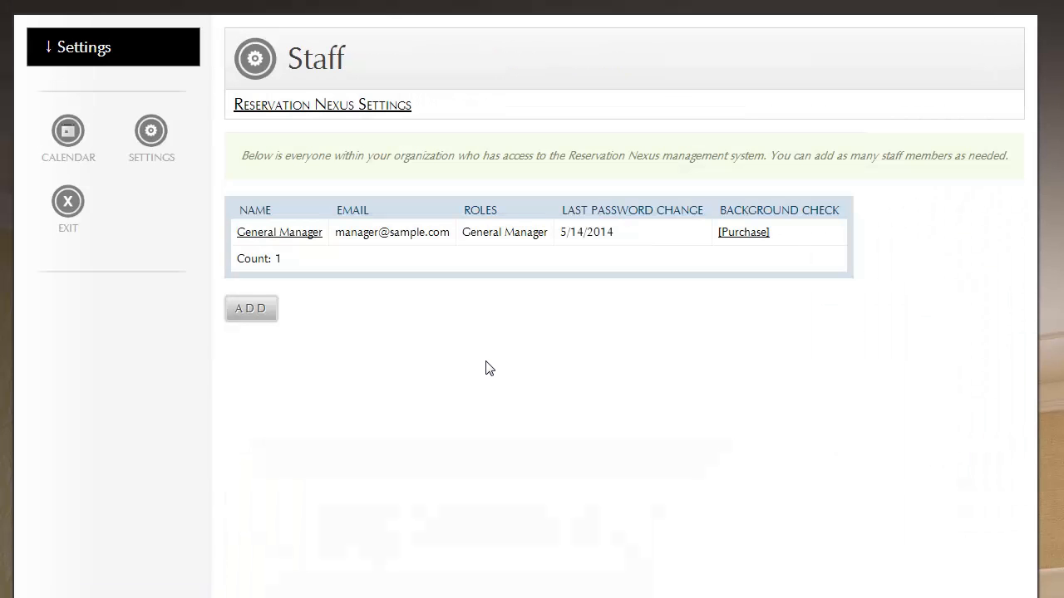
pyautogui.moveTo(280, 237)
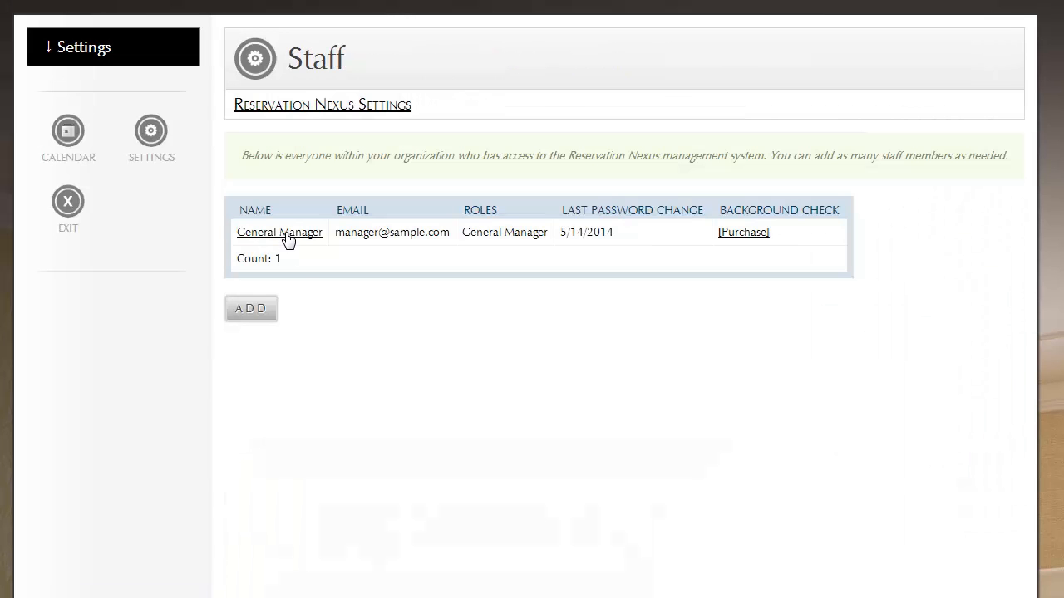
# Step: Open the General Manager's record from the Staff table
pyautogui.click(280, 232)
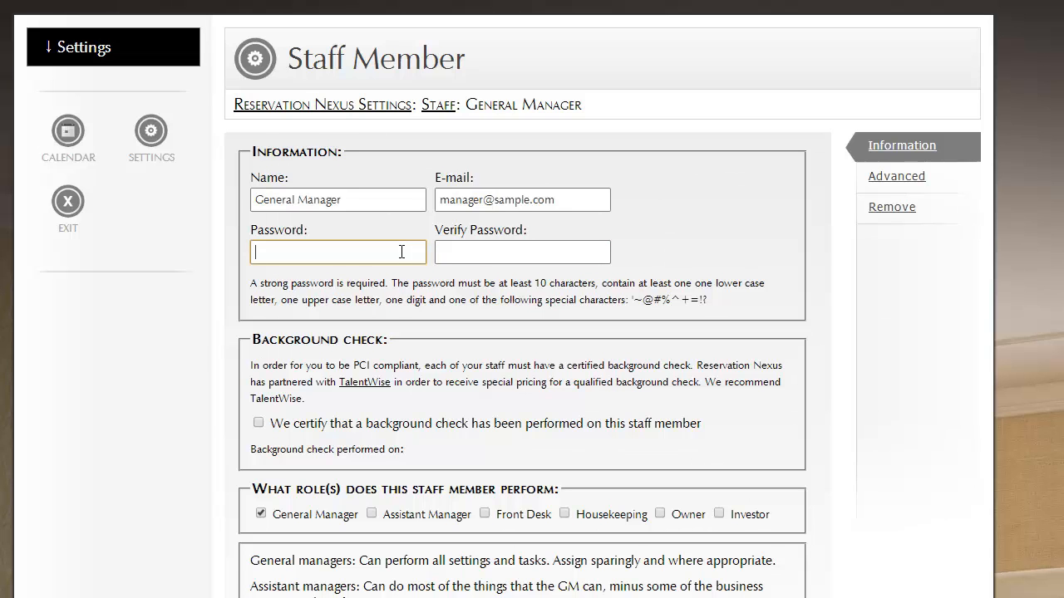
pyautogui.moveTo(394, 253)
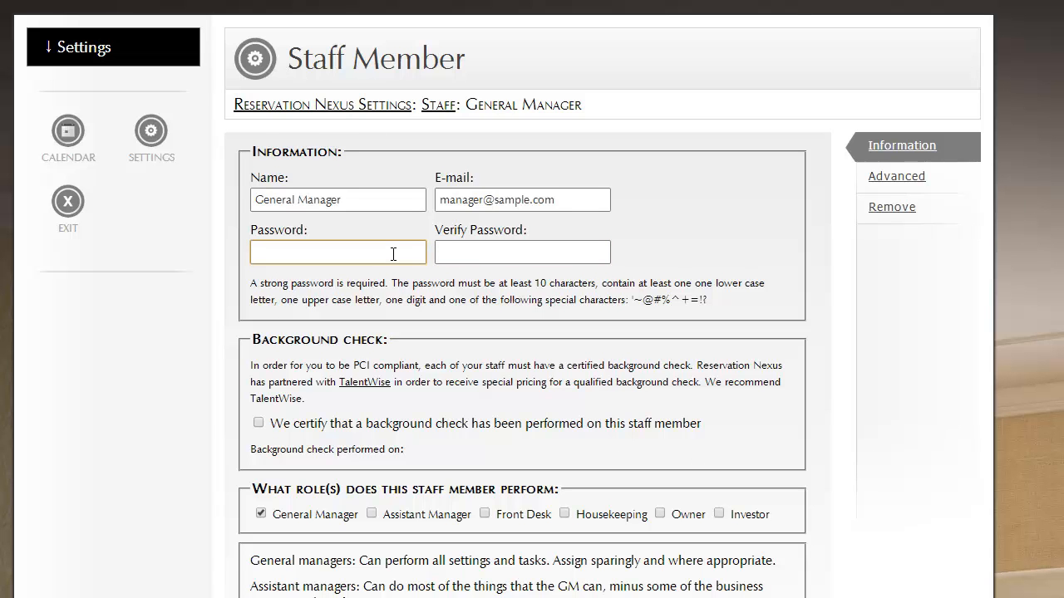
pyautogui.moveTo(362, 173)
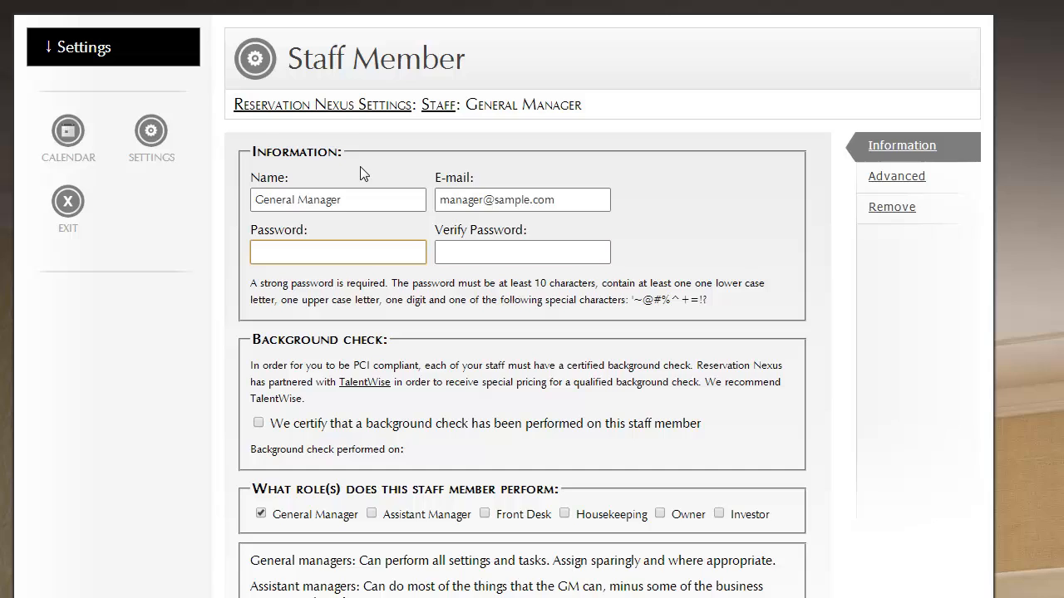